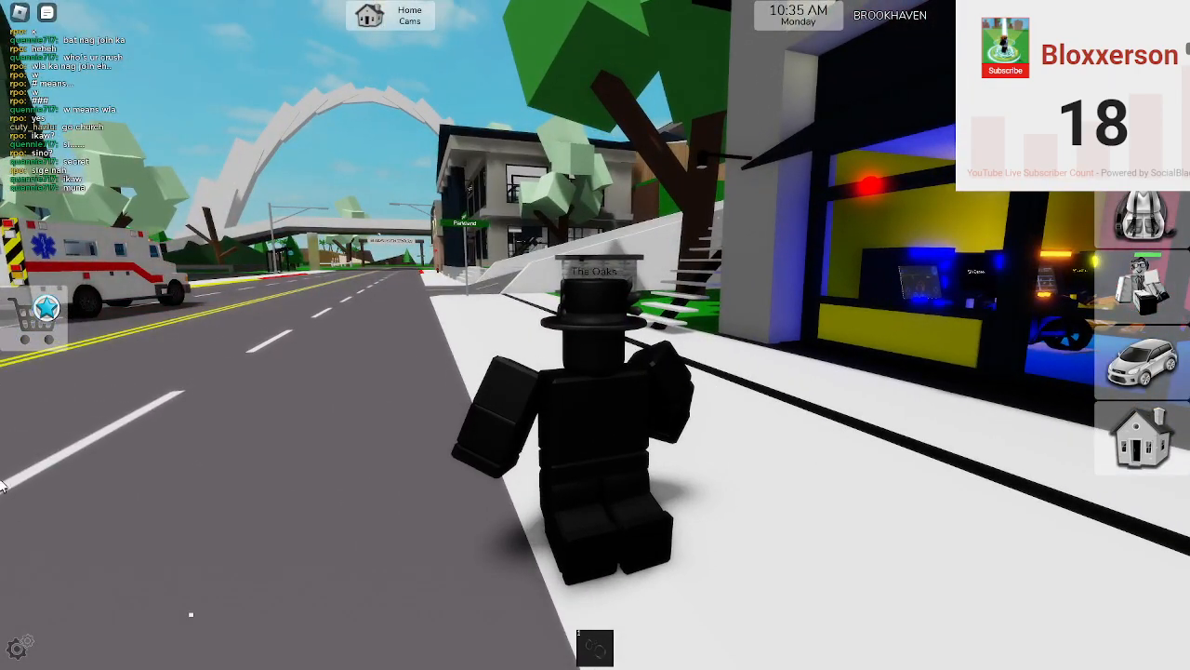
Leave the Roblox Brookhaven game and bring up a fresh Chrome new tab.
left_click(15, 658)
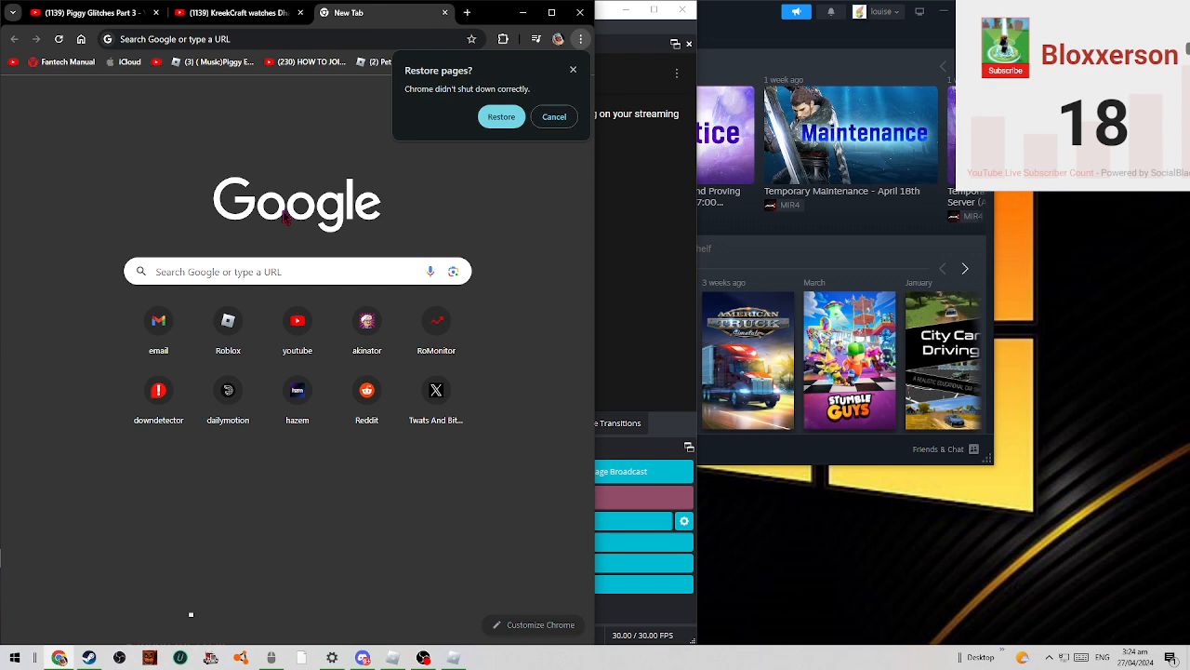
Search Google for 'roblox' and open the roblox.com sign-up page.
left_click(279, 271)
type("roblox")
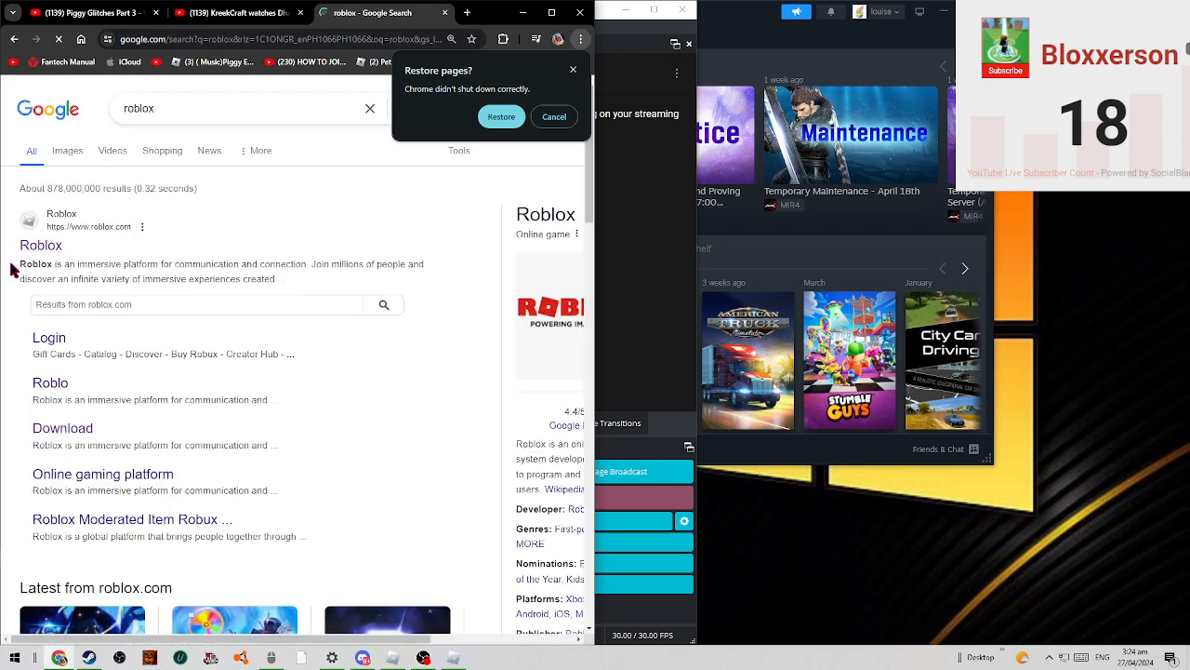
right_click(37, 244)
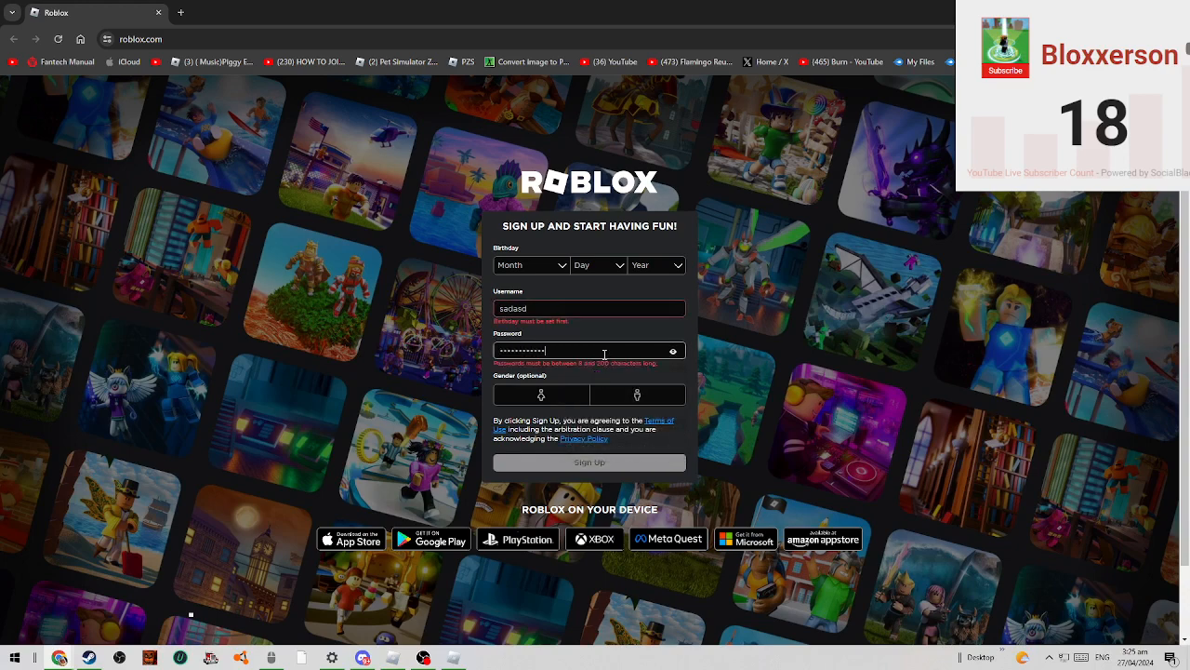
Enter a password and replace the already-taken username on the Roblox sign-up form.
left_click(655, 265)
type("lllll21")
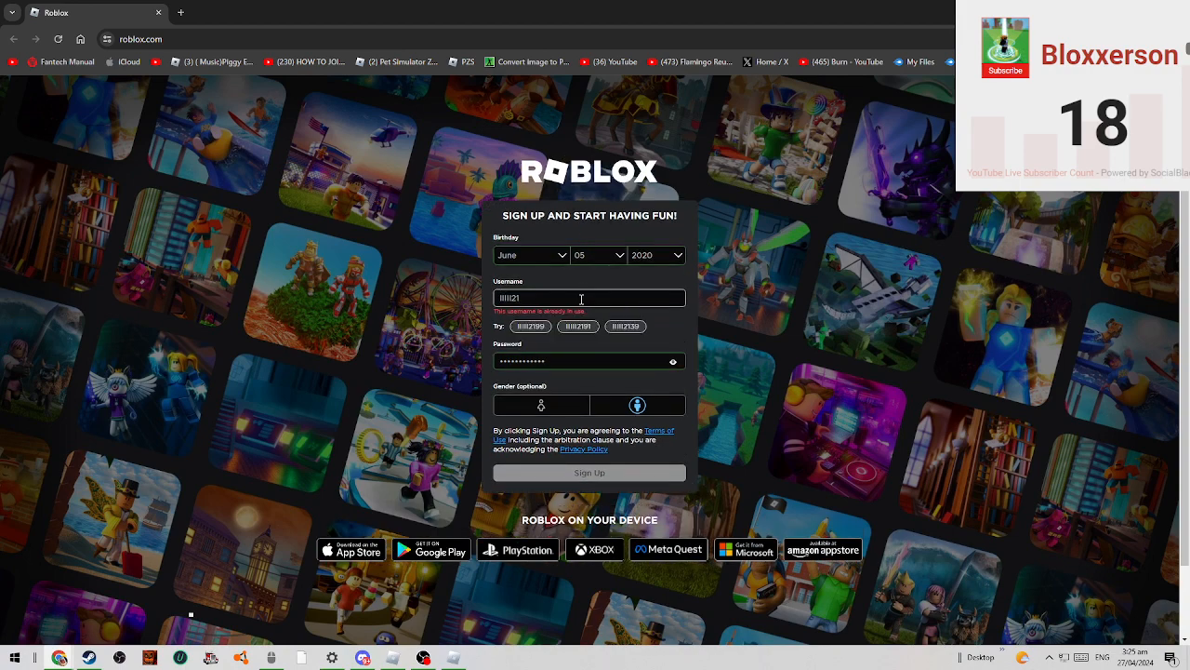
left_click(577, 326)
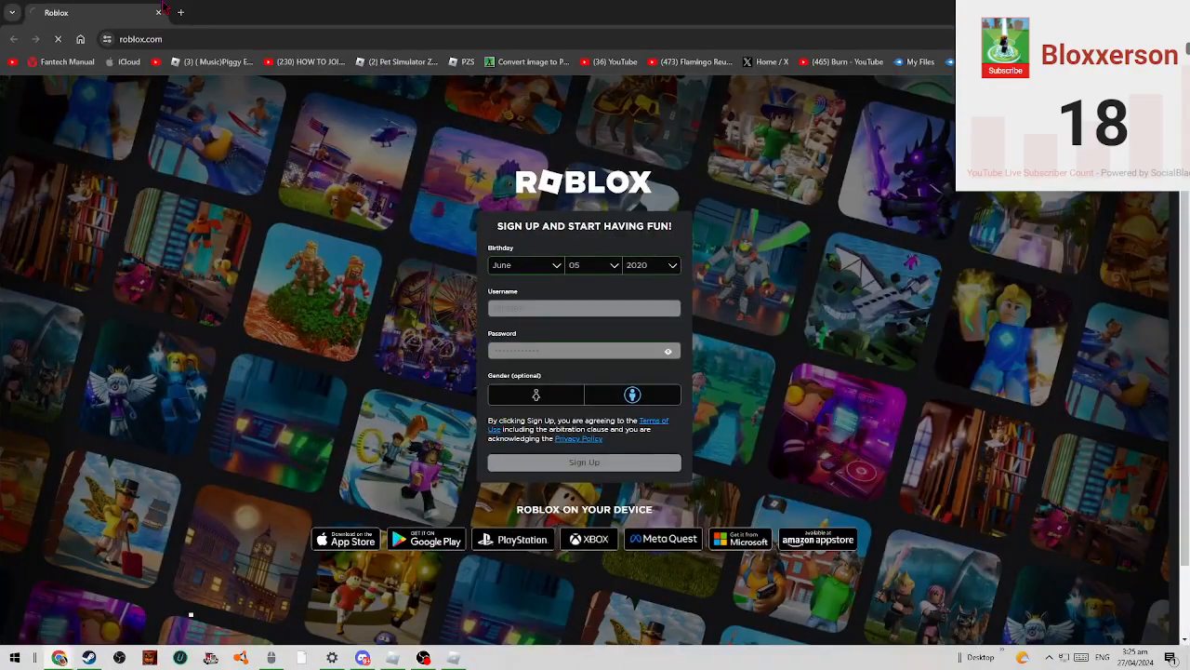
Open KREEK's profile and browse his inventory to the Classic Heads category.
left_click(584, 462)
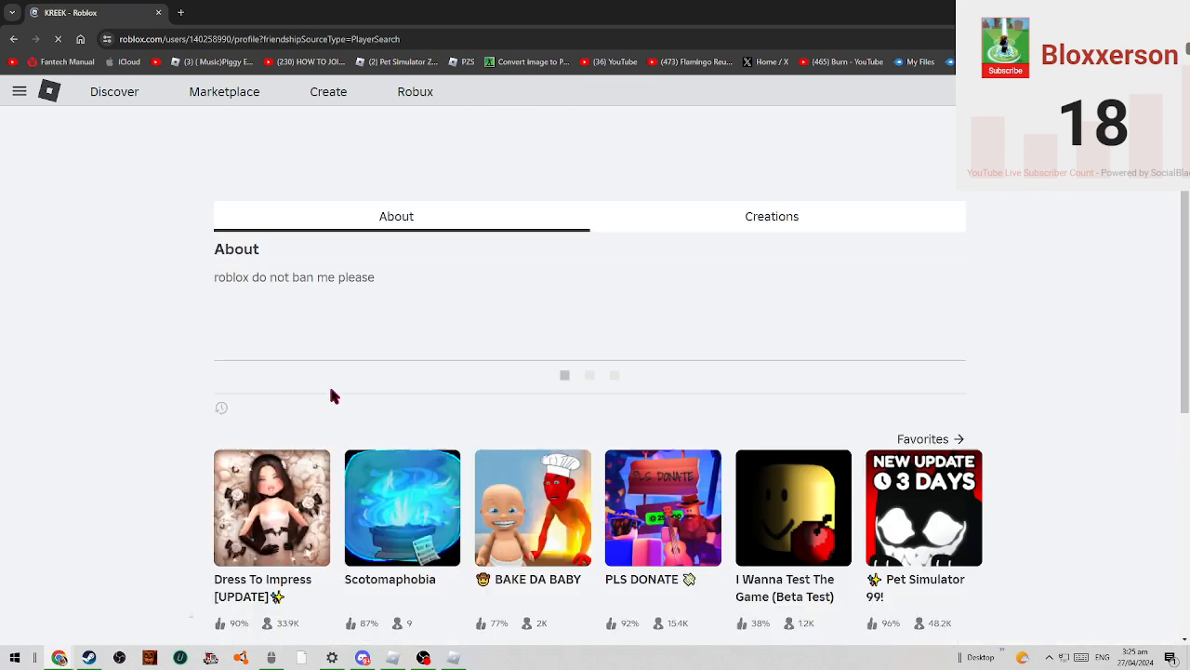
scroll("up", 3)
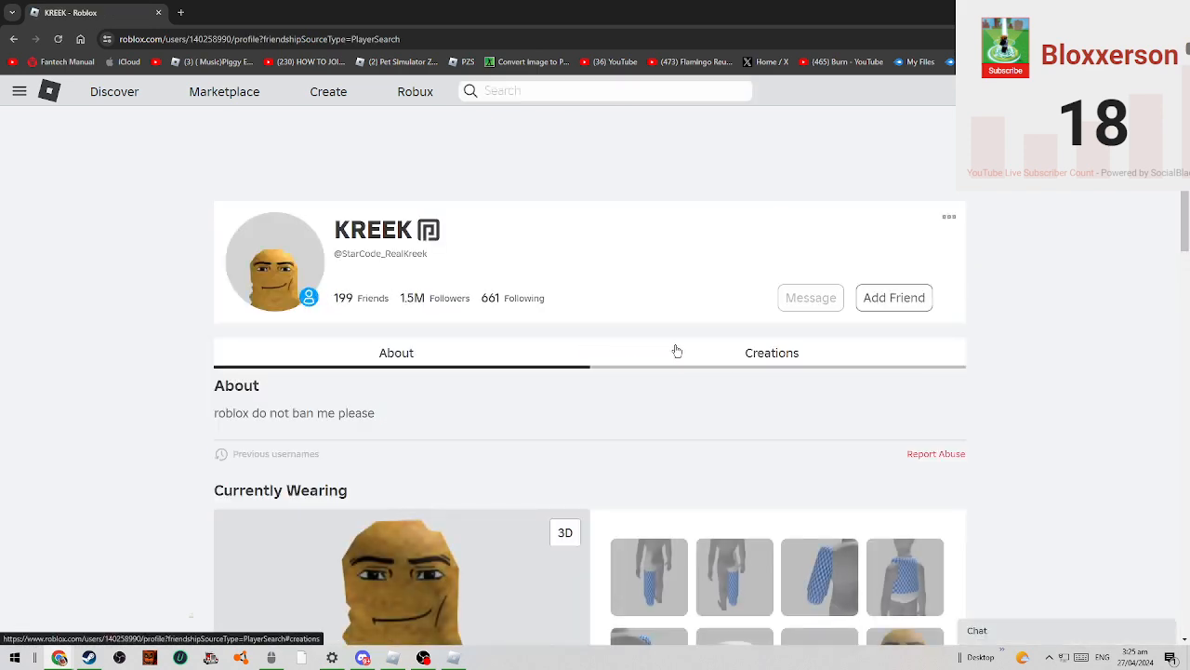
left_click(771, 352)
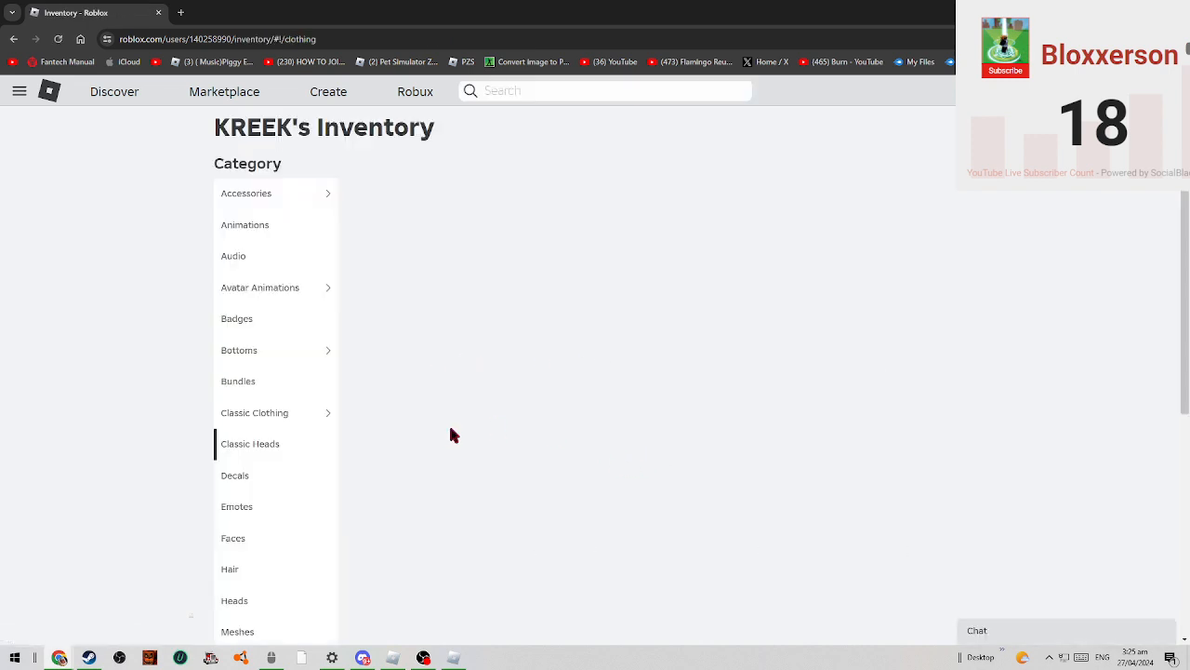
left_click(250, 443)
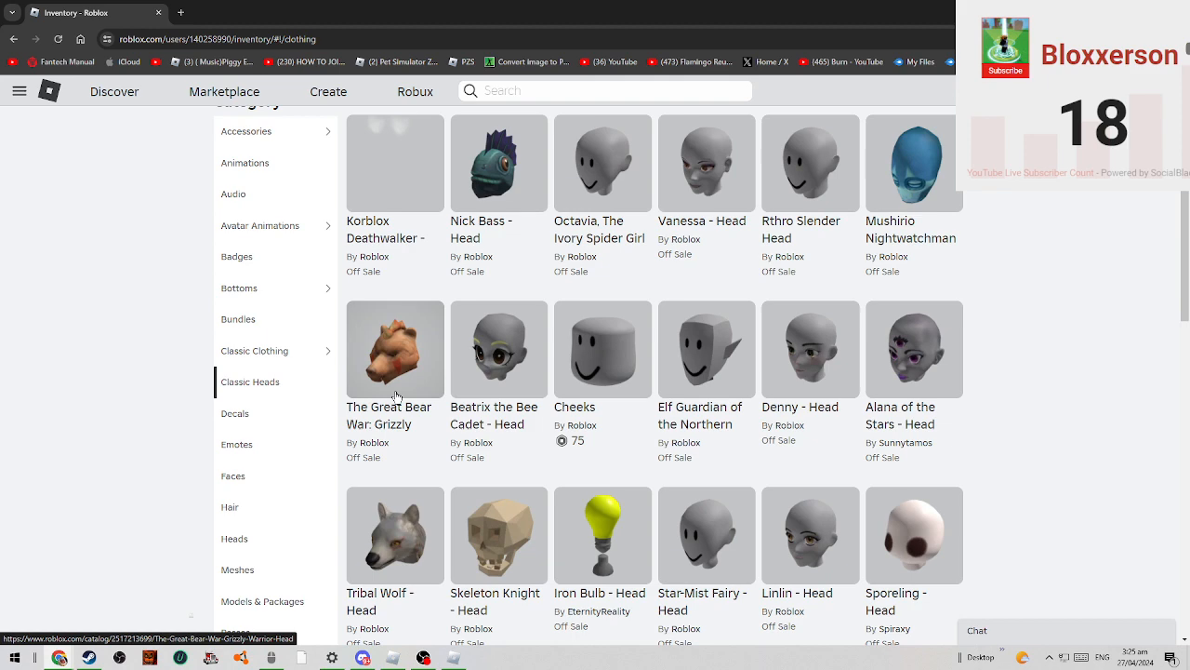
scroll("up", 3)
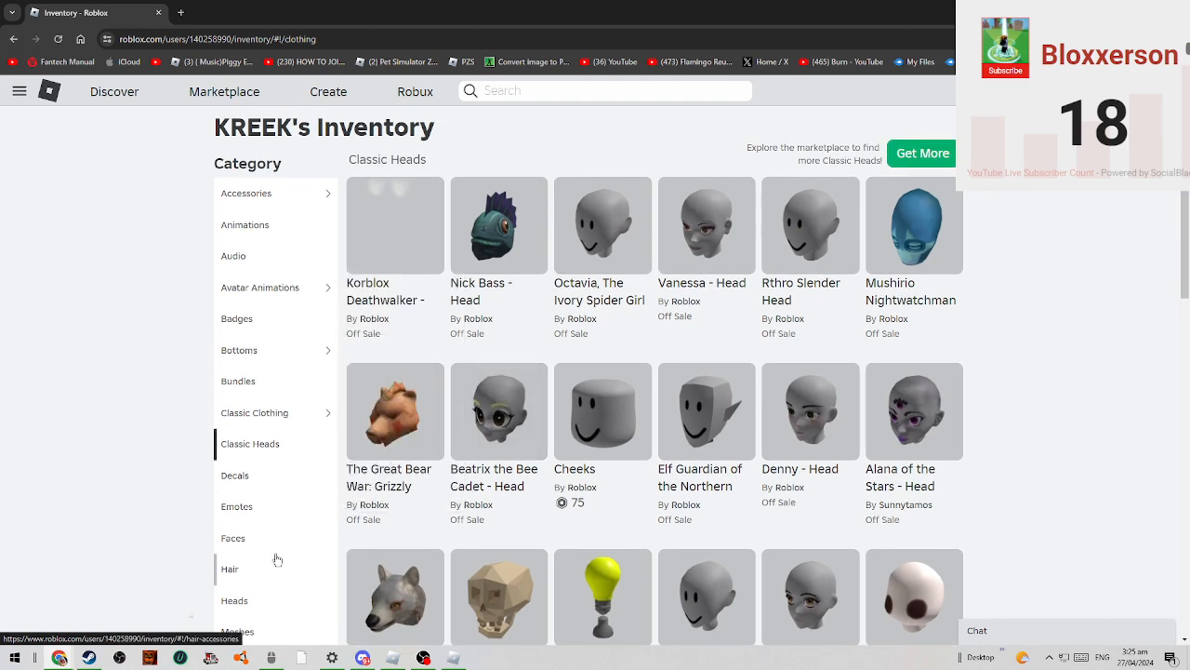
left_click(260, 286)
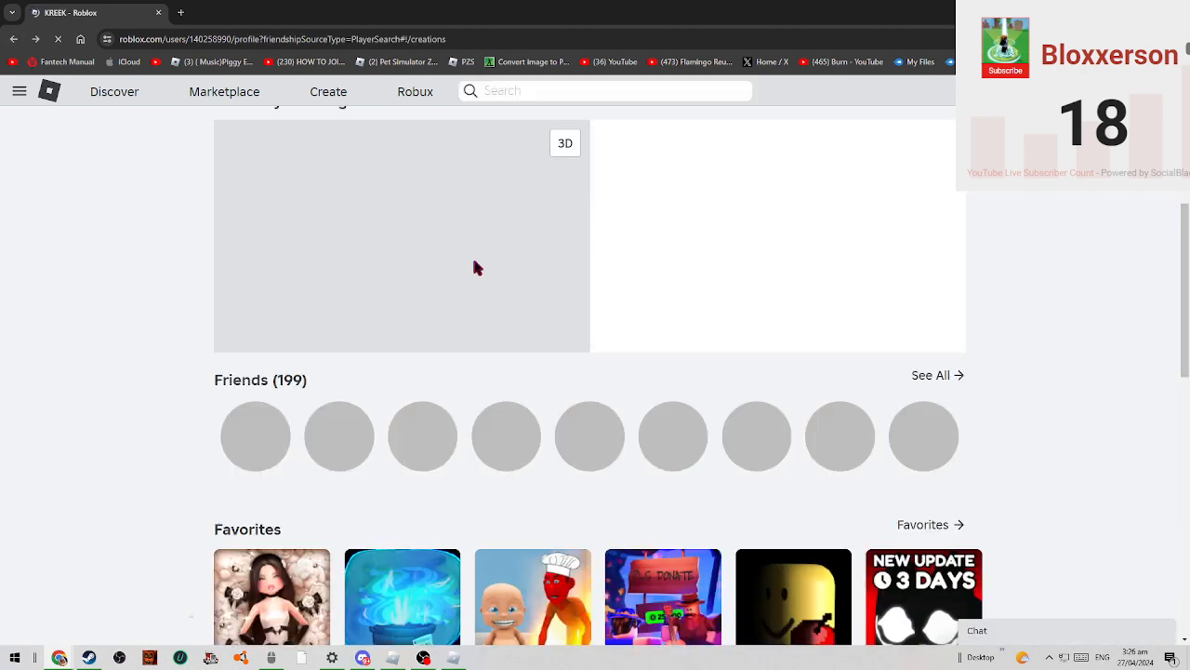
scroll("down", 3)
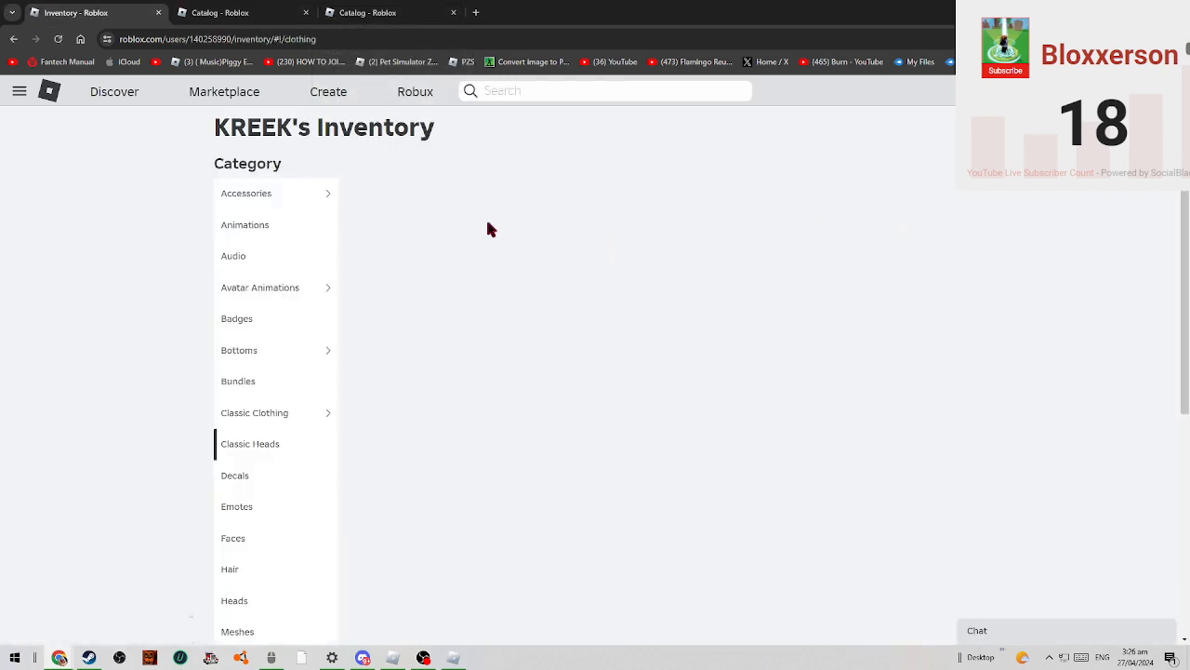
Browse KREEK's Accessories > Head inventory and open a KreekCraft Hat 2.0 item.
left_click(250, 444)
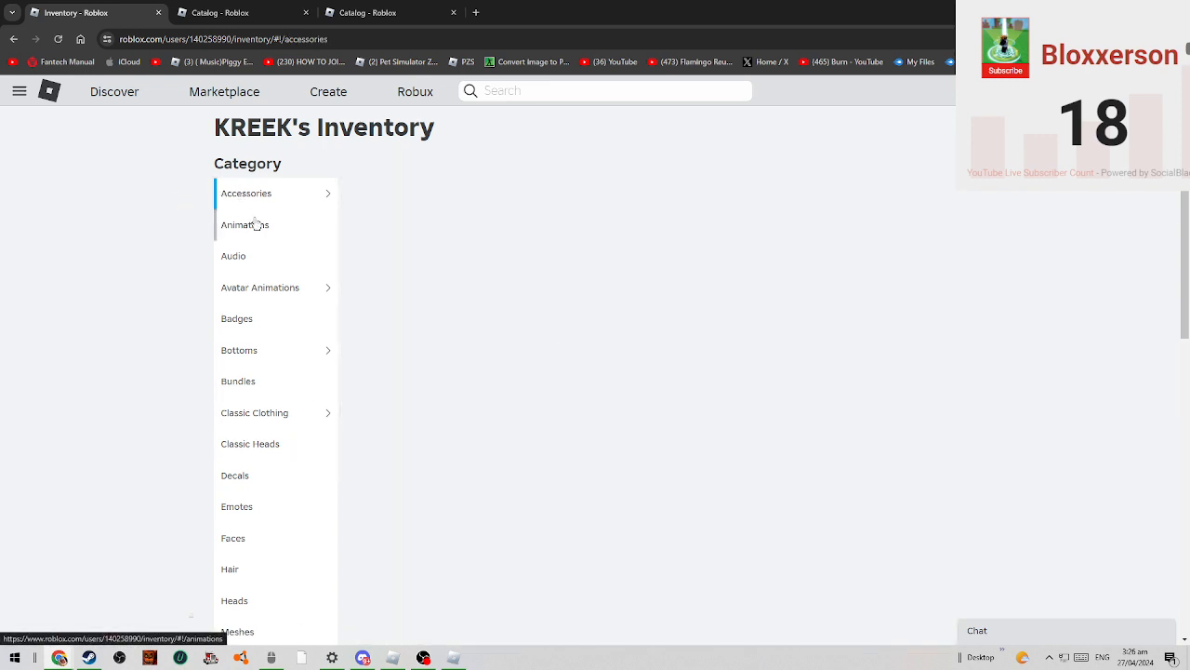
left_click(246, 193)
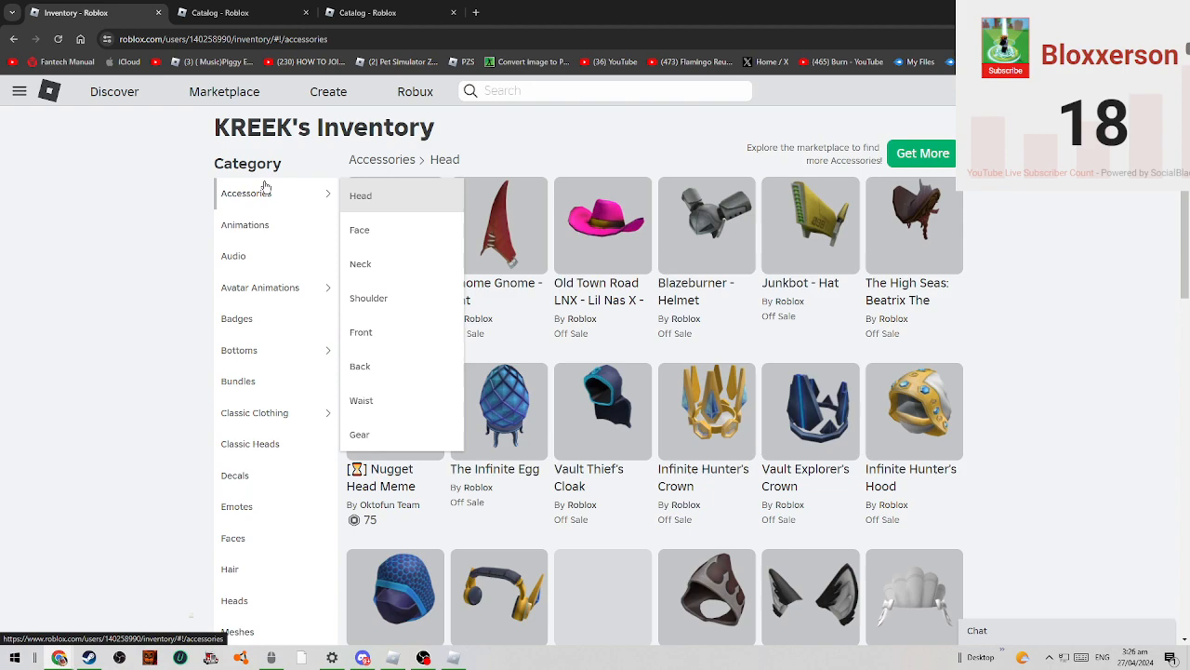
scroll("down", 3)
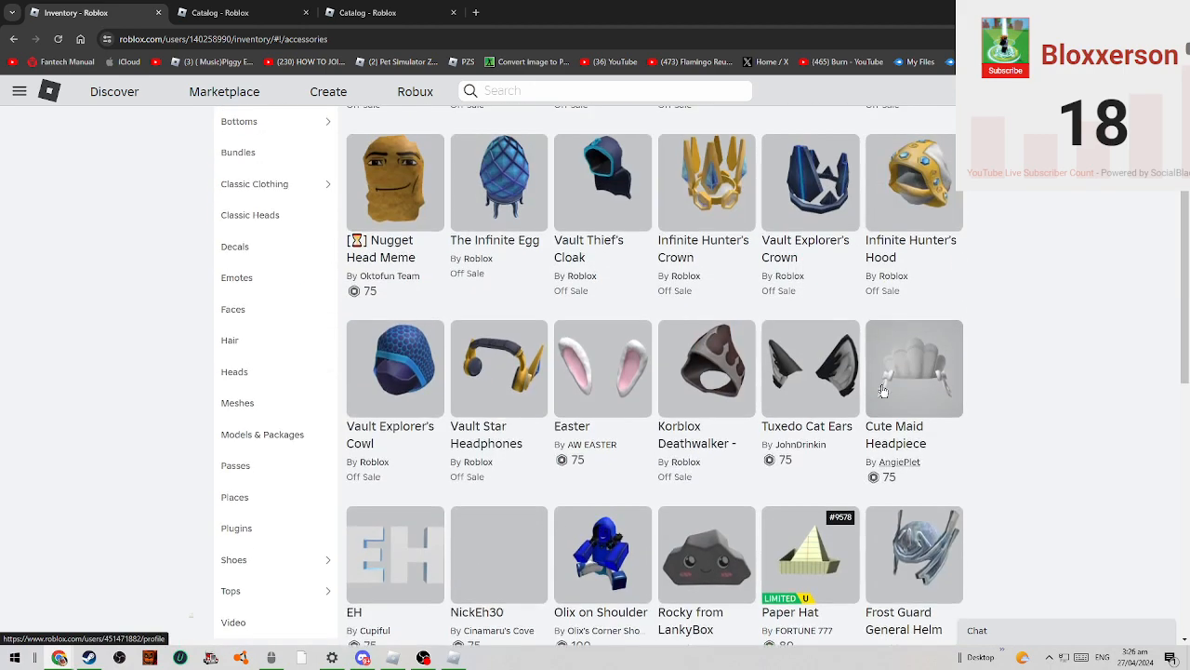
scroll("down", 3)
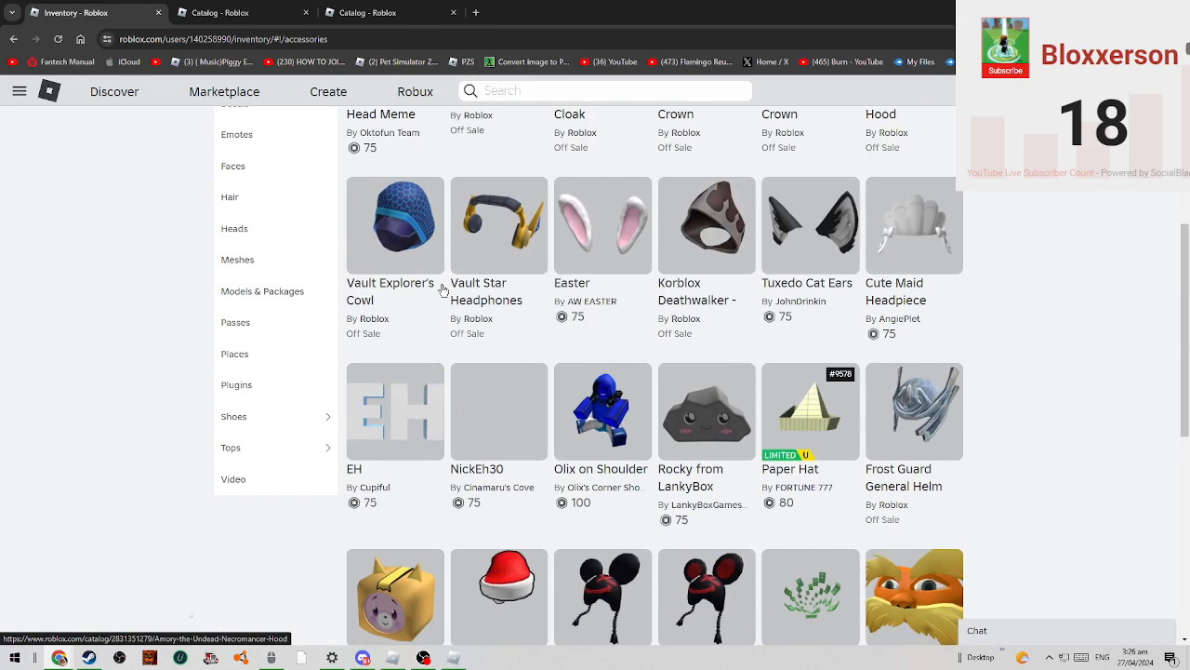
scroll("down", 3)
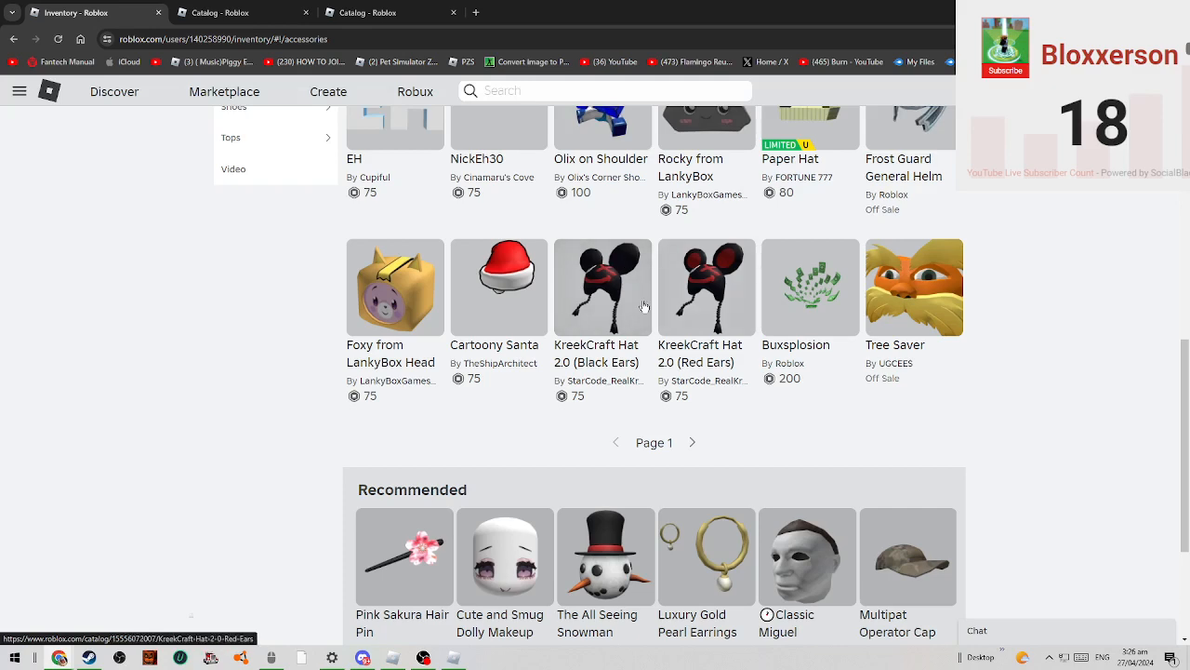
left_click(603, 287)
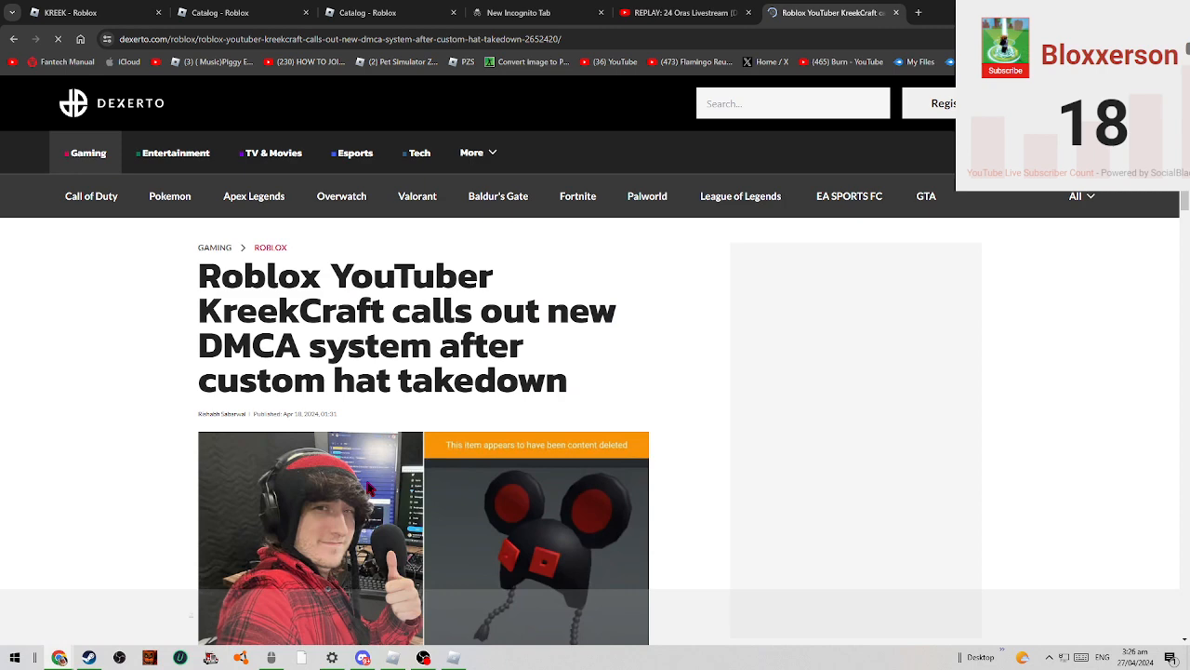
Read the Dexerto hat-takedown article full screen down to About The Author.
key("f11")
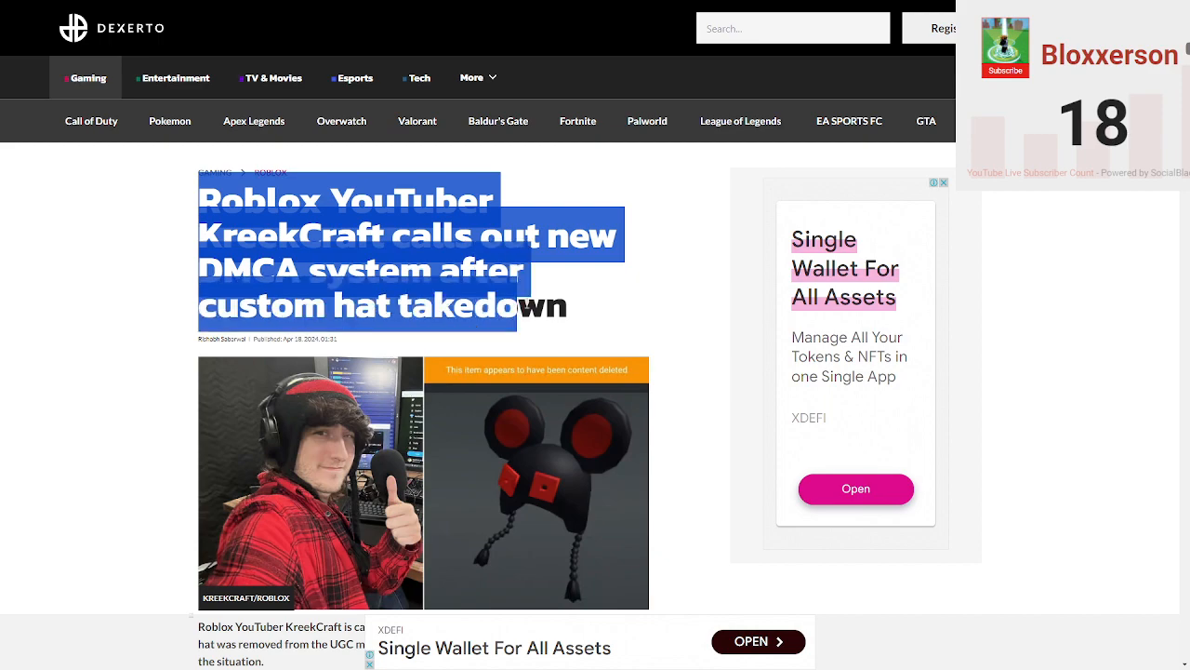
scroll("down", 3)
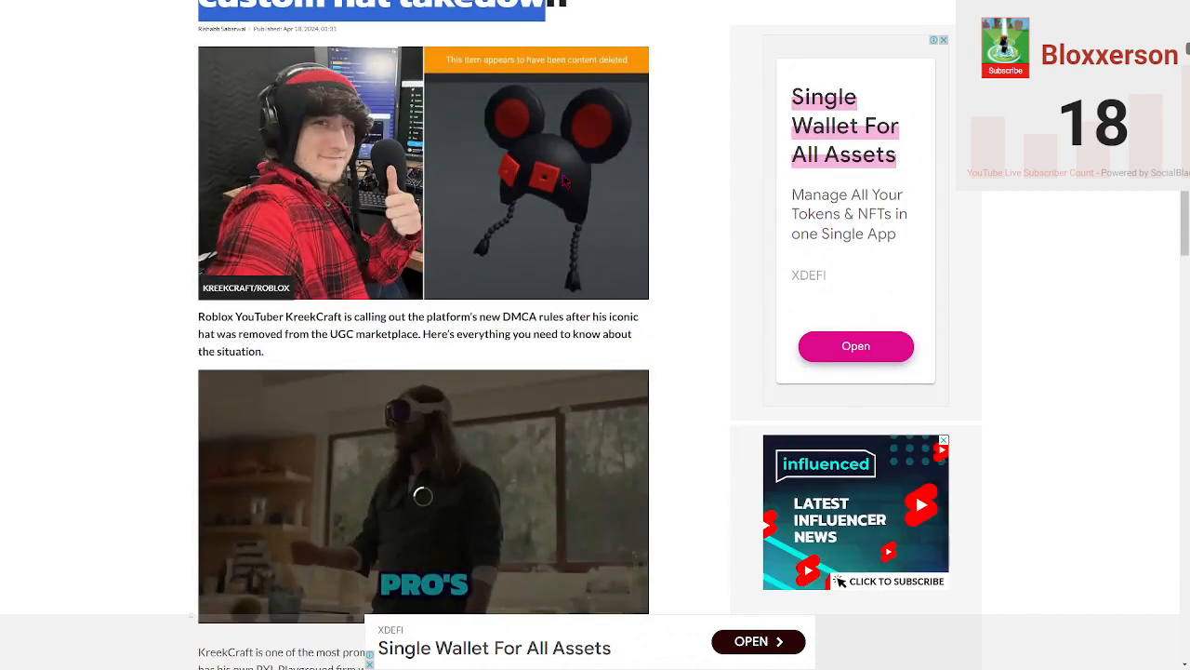
scroll("down", 3)
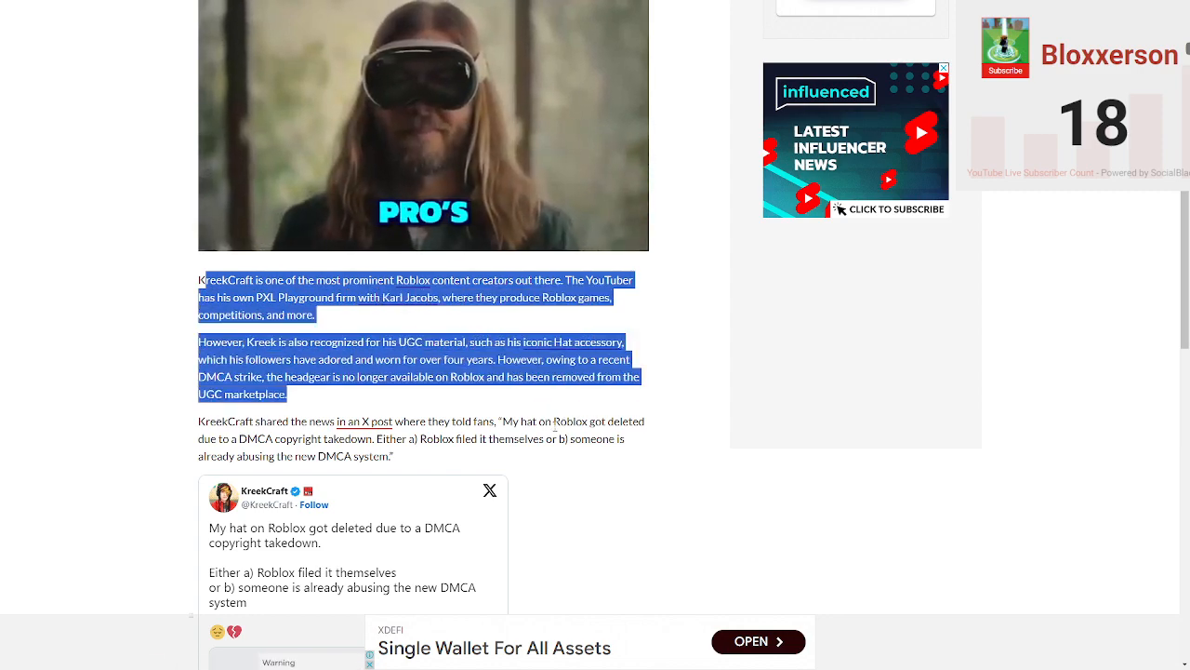
scroll("down", 3)
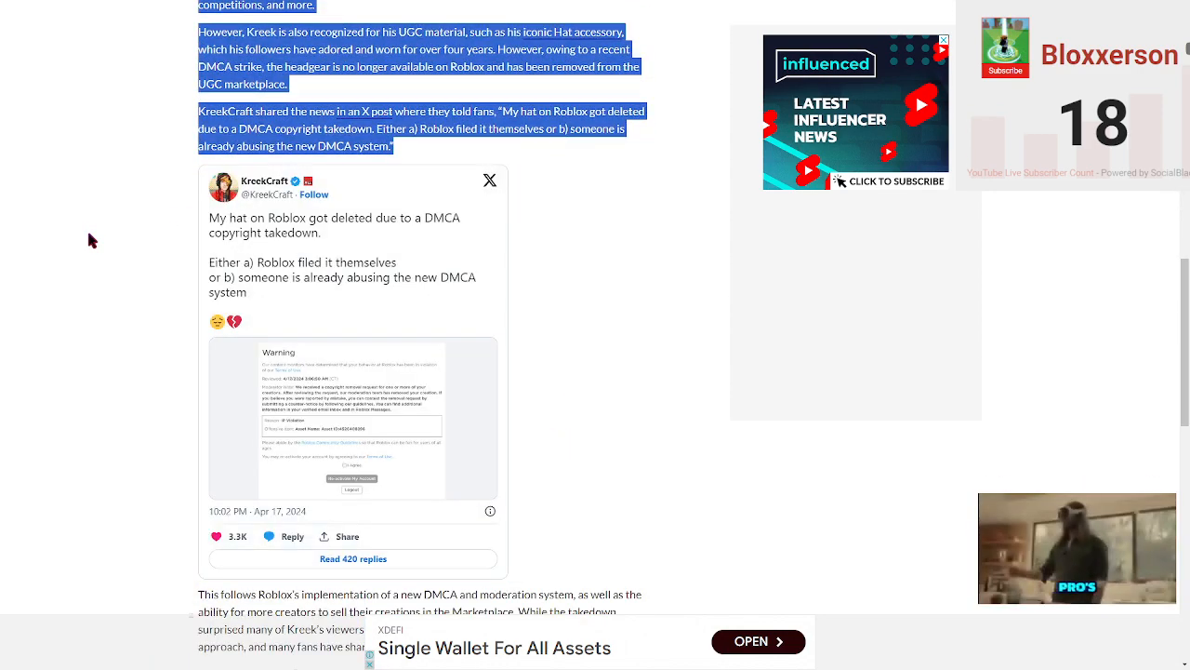
scroll("down", 3)
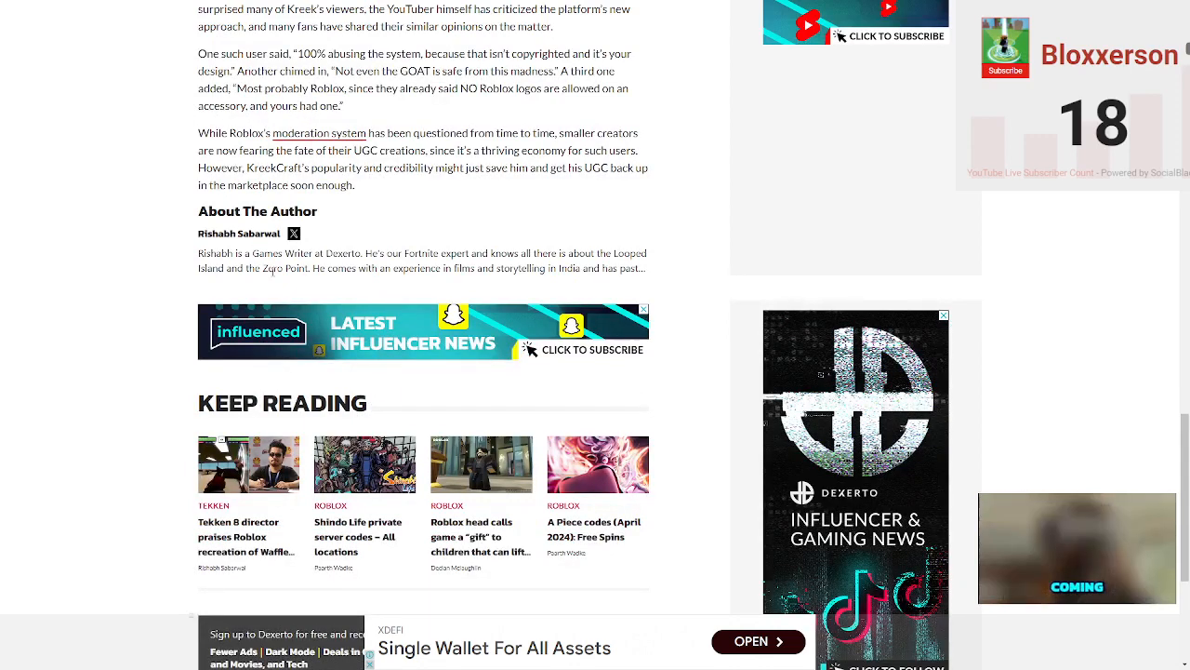
scroll("up", 3)
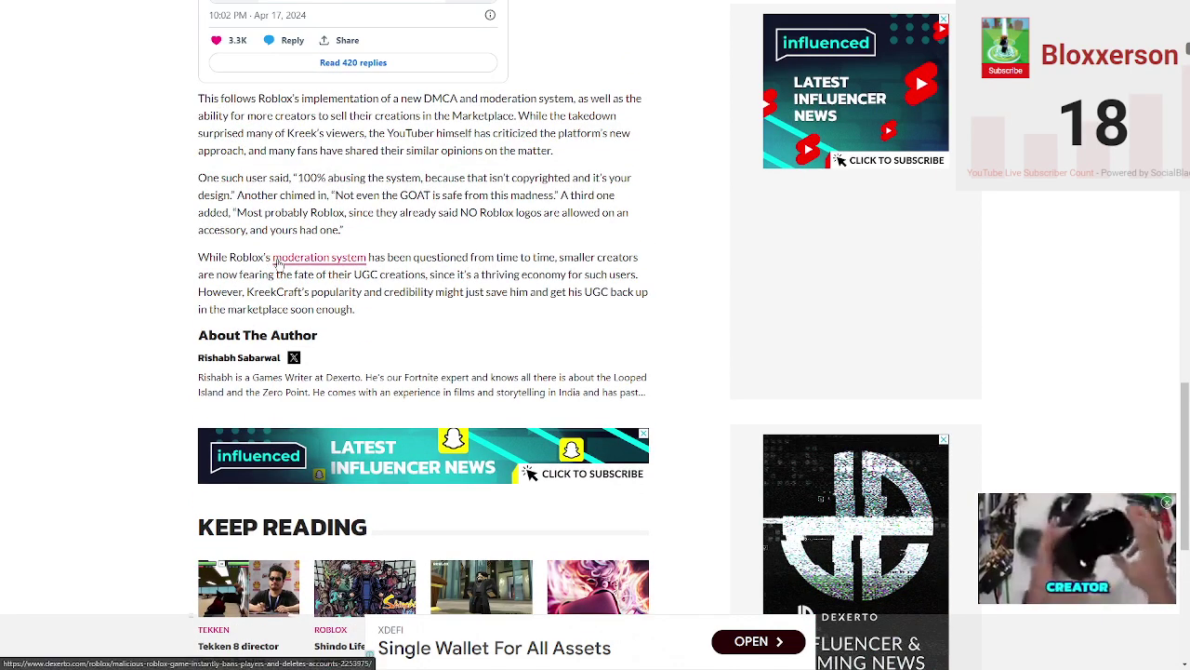
scroll("down", 3)
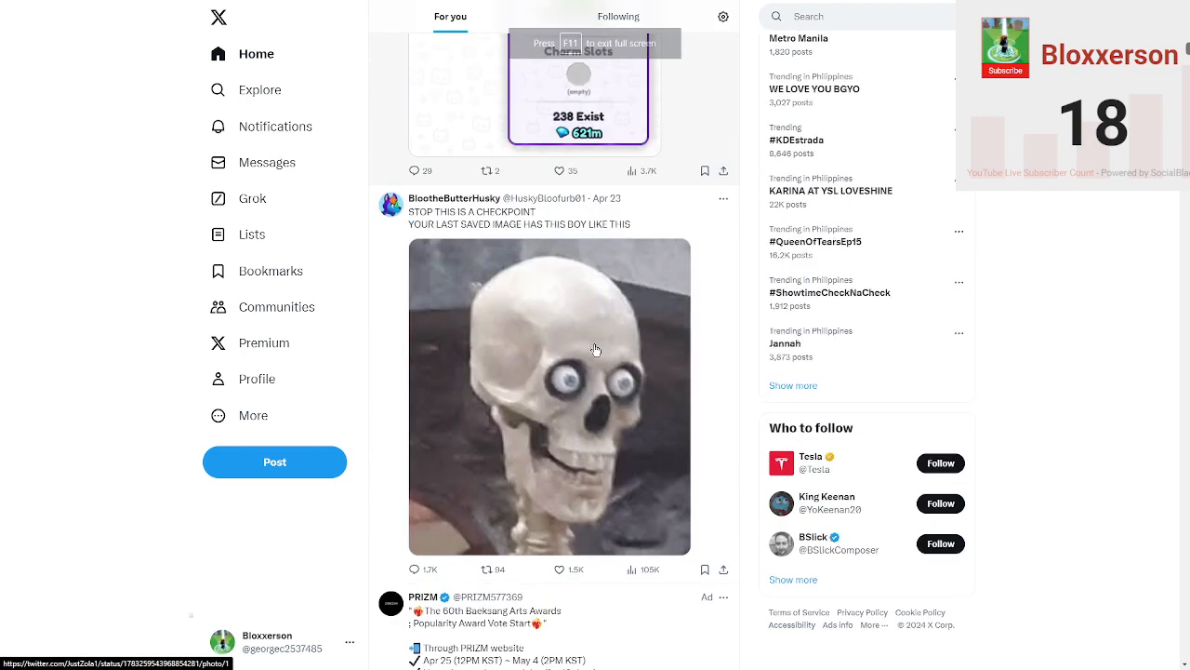
Search X for 'KreekCraft' to list his account and posts.
scroll("down", 3)
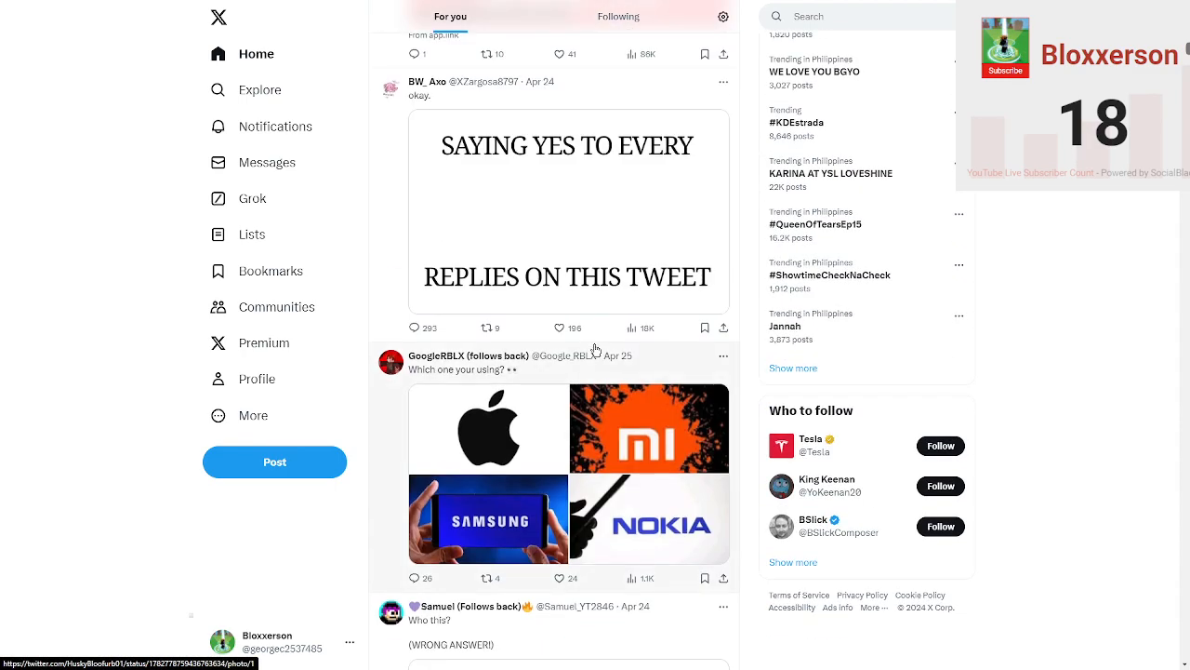
left_click(856, 16)
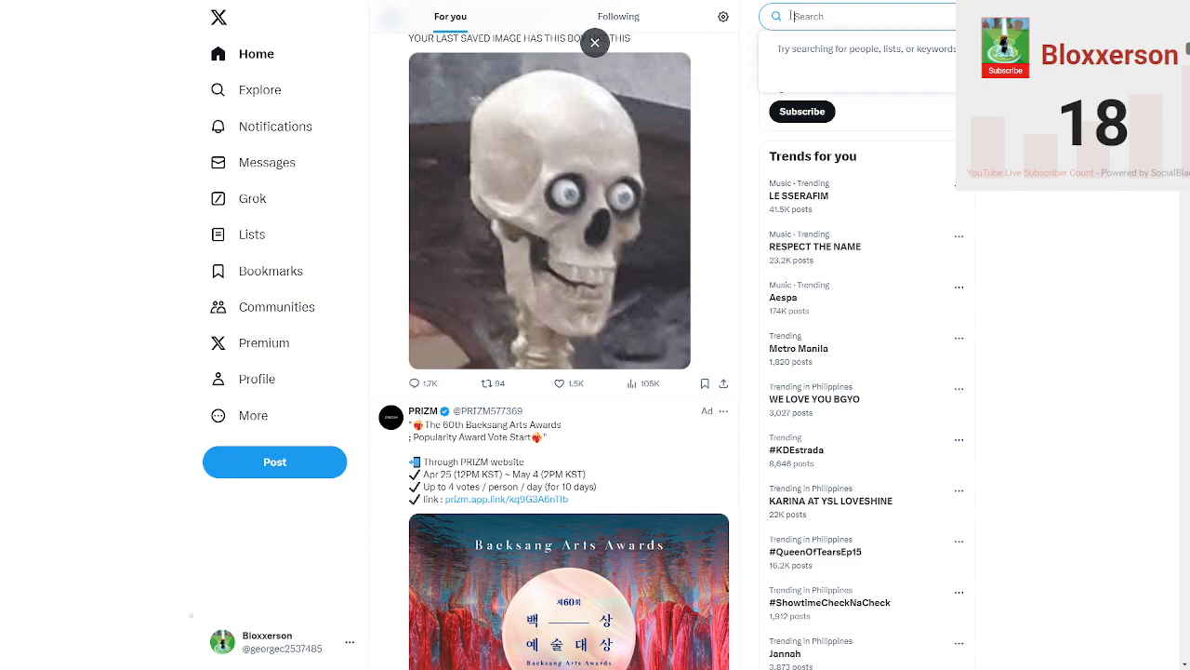
type("KreekC")
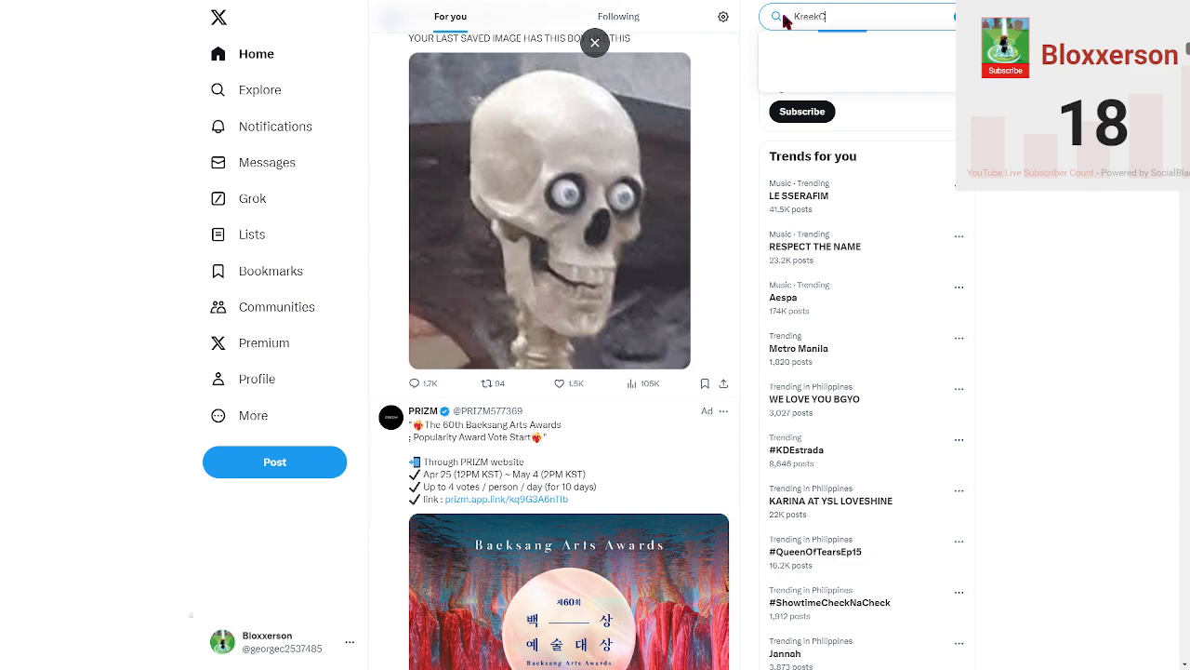
key("Return")
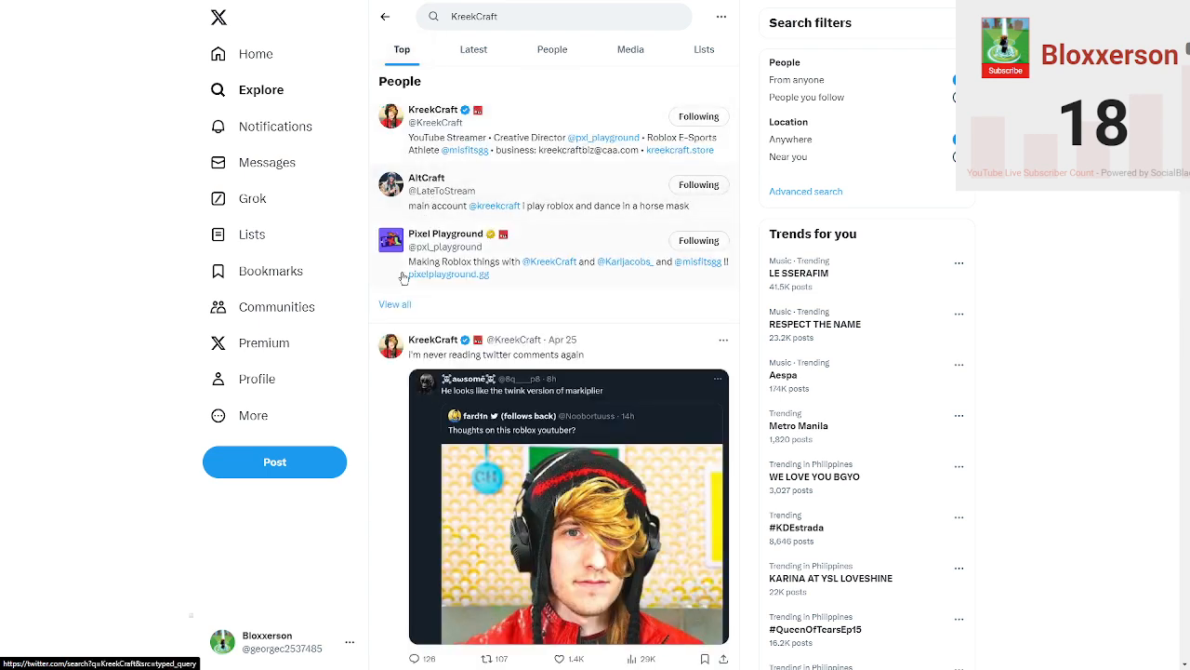
mouse_move(391, 330)
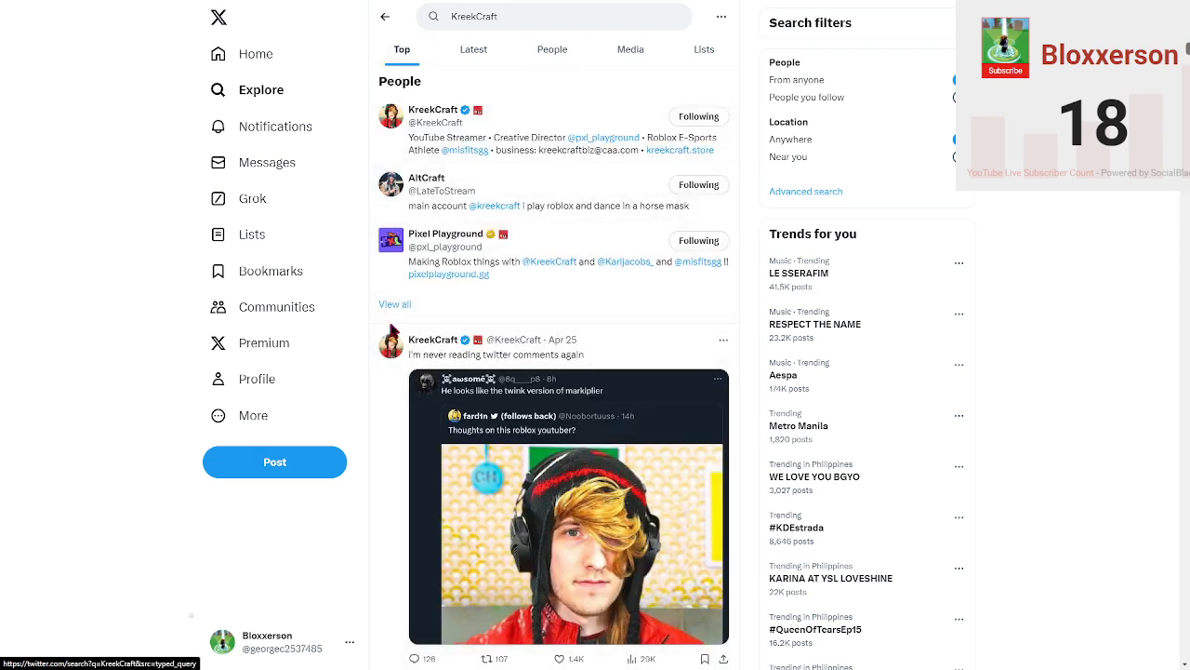
Open KreekCraft's X profile and start playing his Apr 24 video.
left_click(433, 109)
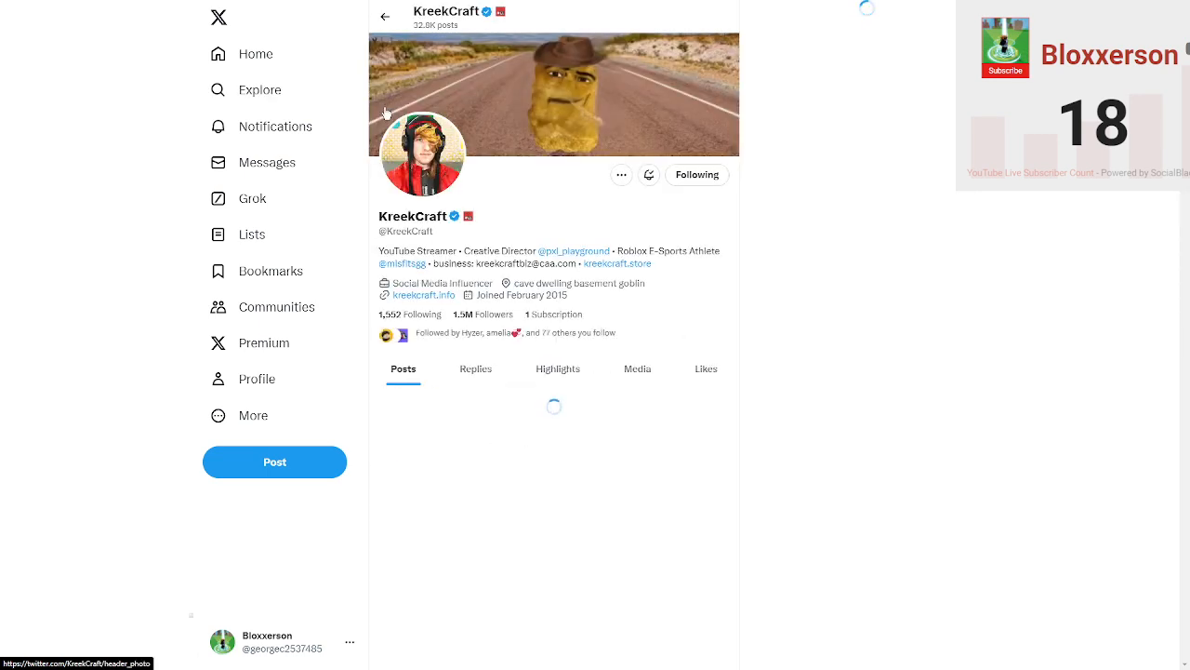
scroll("down", 3)
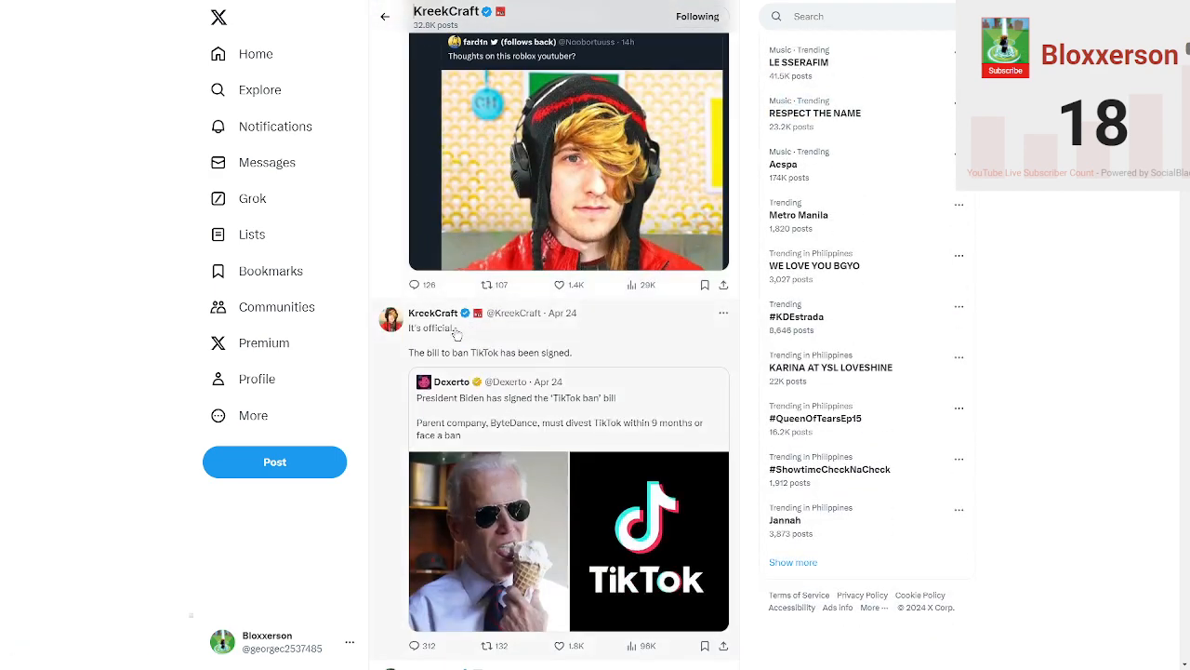
scroll("down", 3)
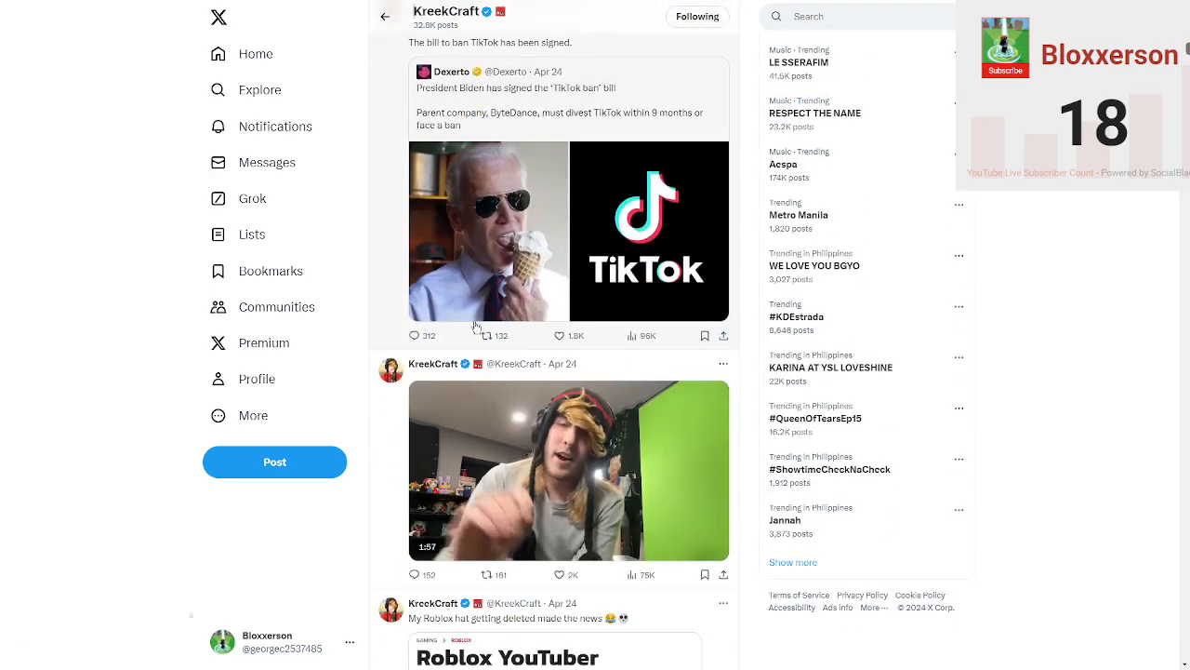
left_click(568, 470)
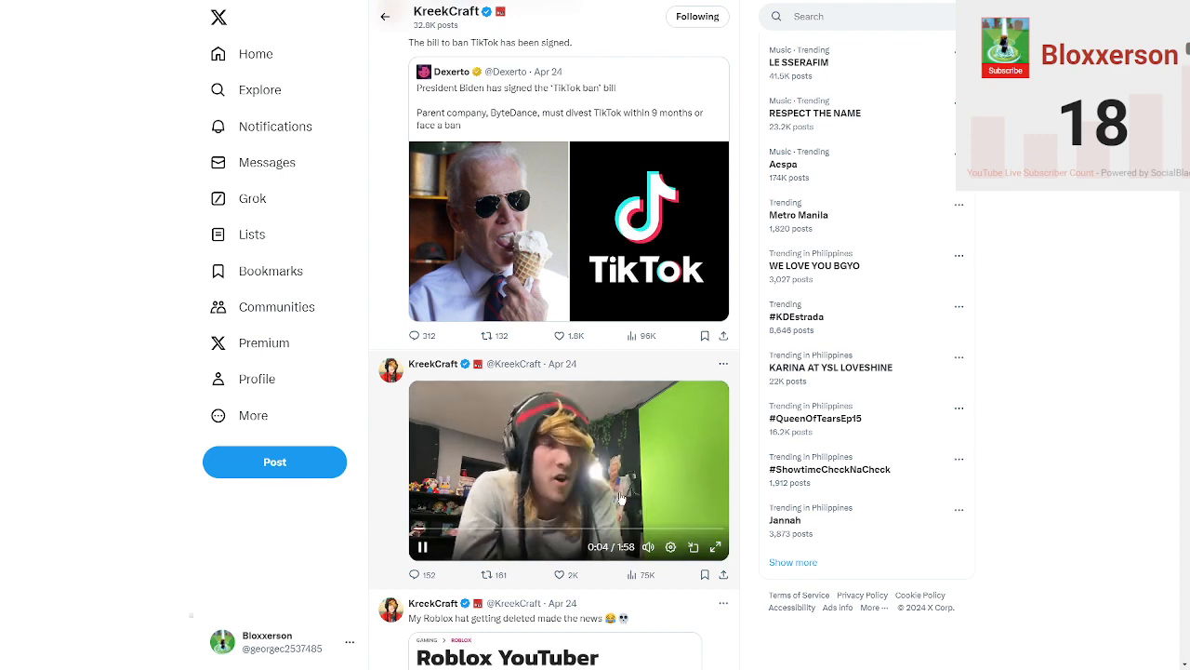
Scroll through his posts and back up to the hat-deletion post.
scroll("down", 3)
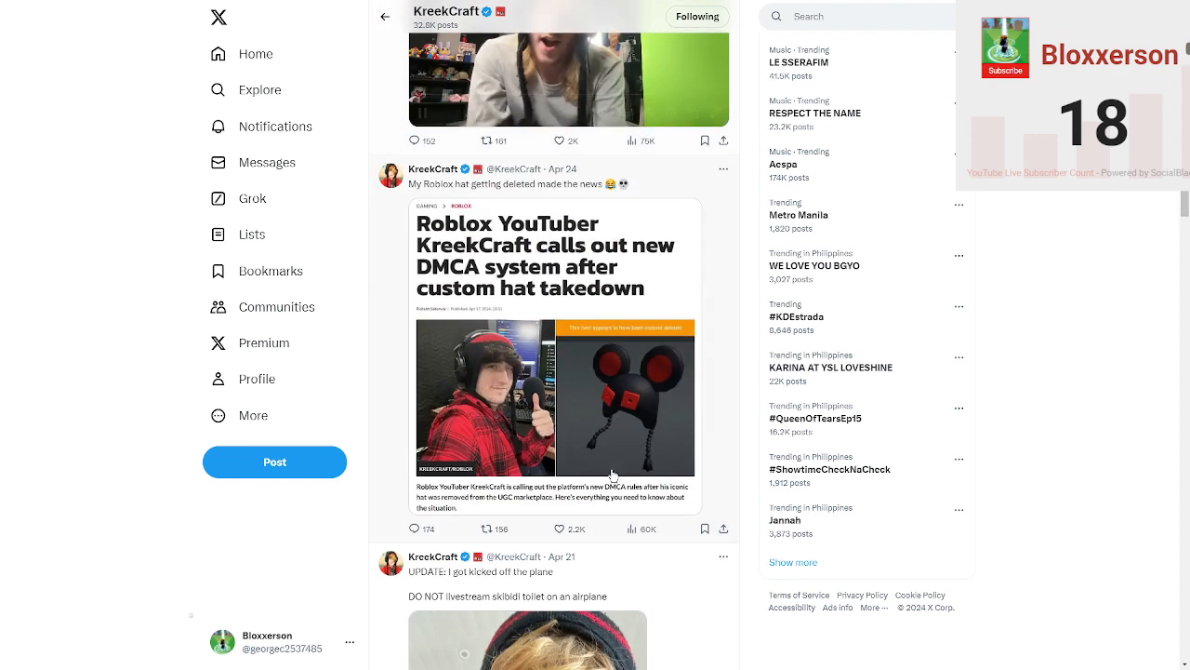
scroll("down", 3)
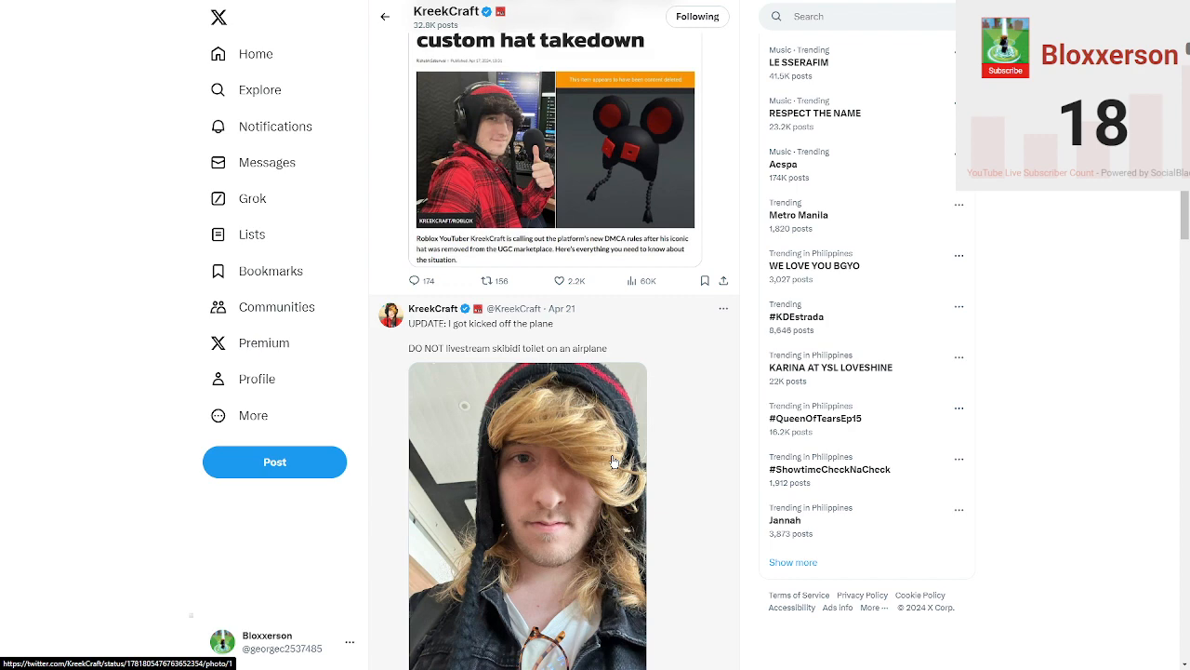
scroll("down", 3)
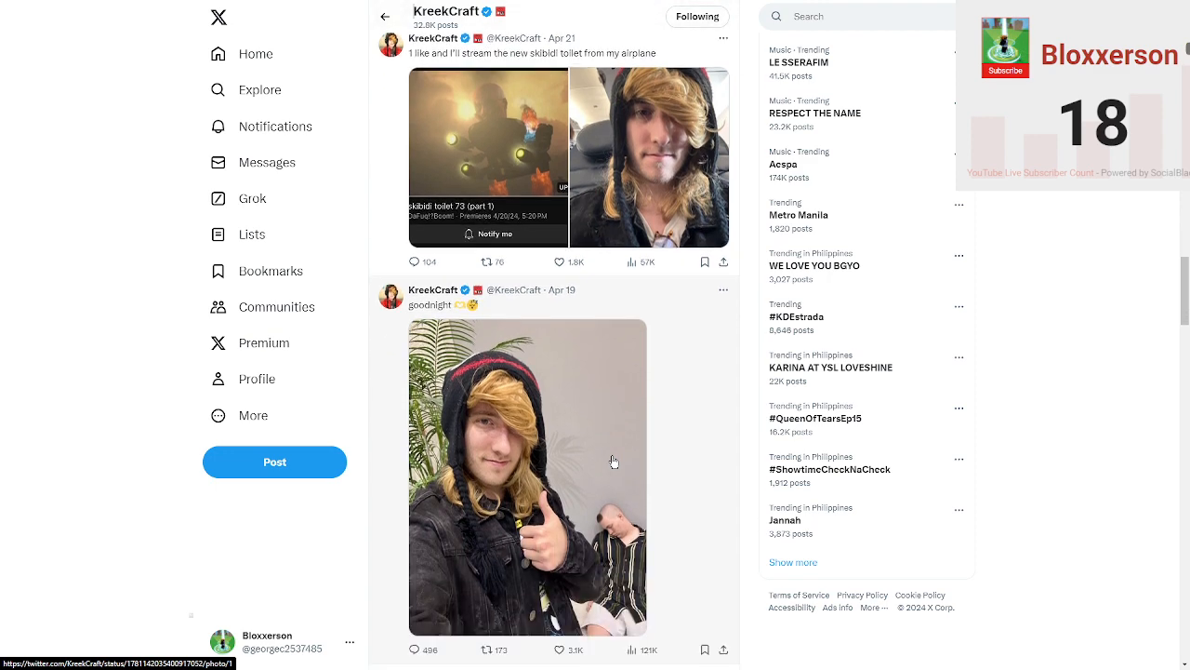
scroll("down", 3)
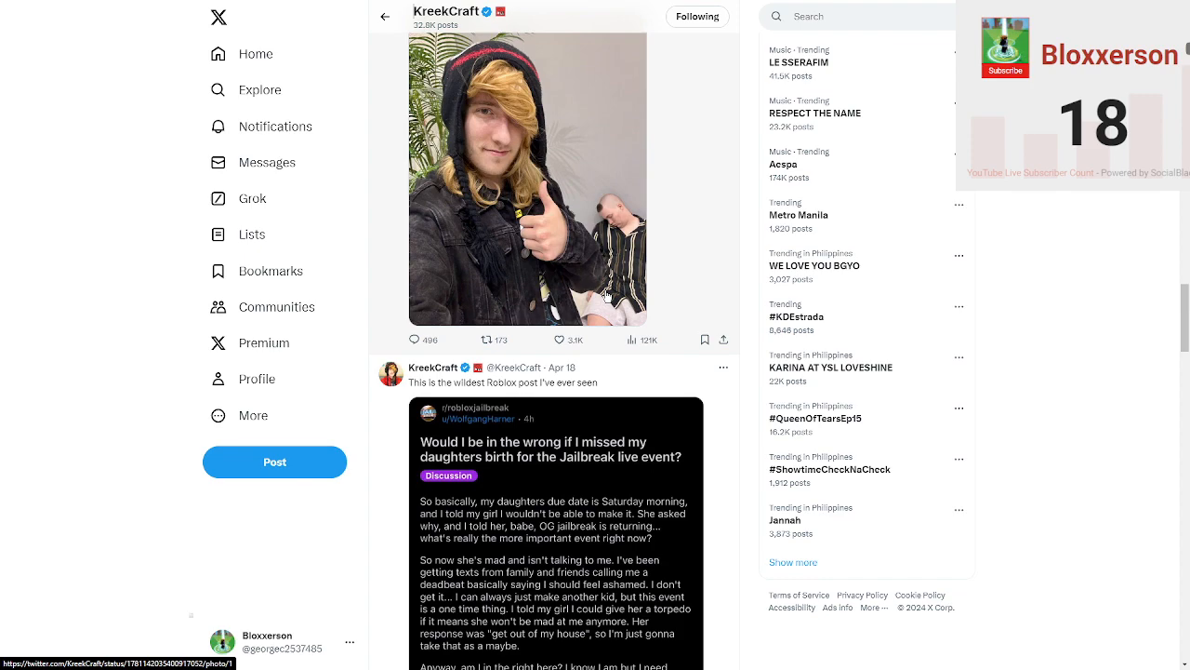
scroll("up", 3)
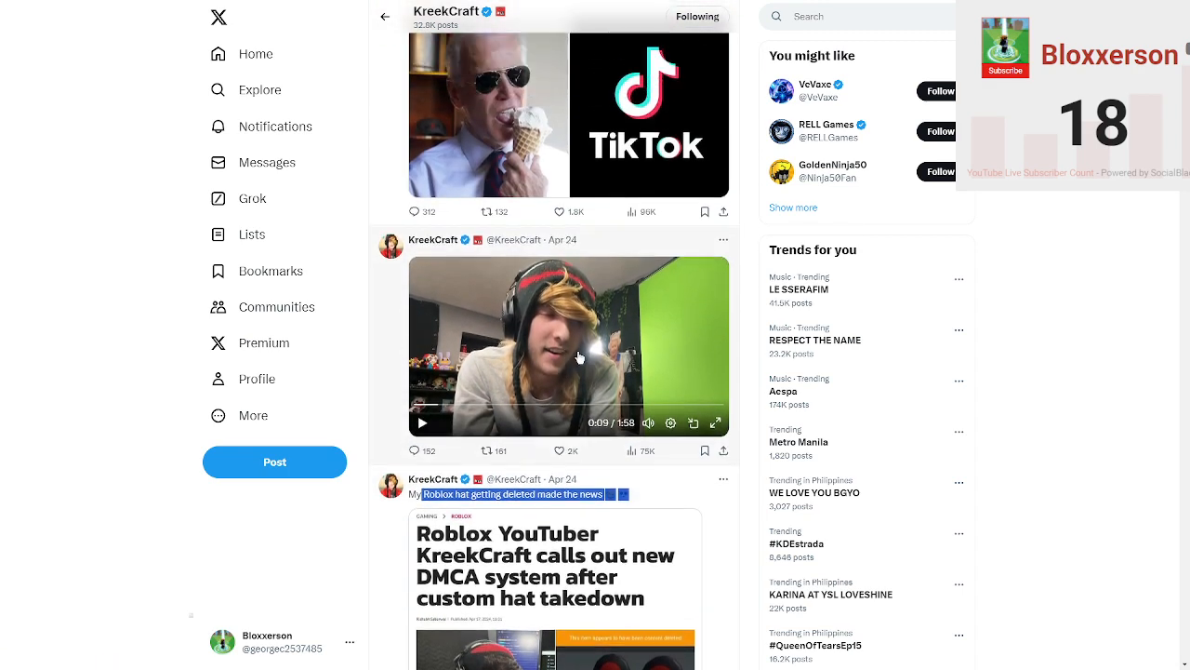
Resume the Apr 24 video and watch it to the Watch again prompt.
left_click(716, 423)
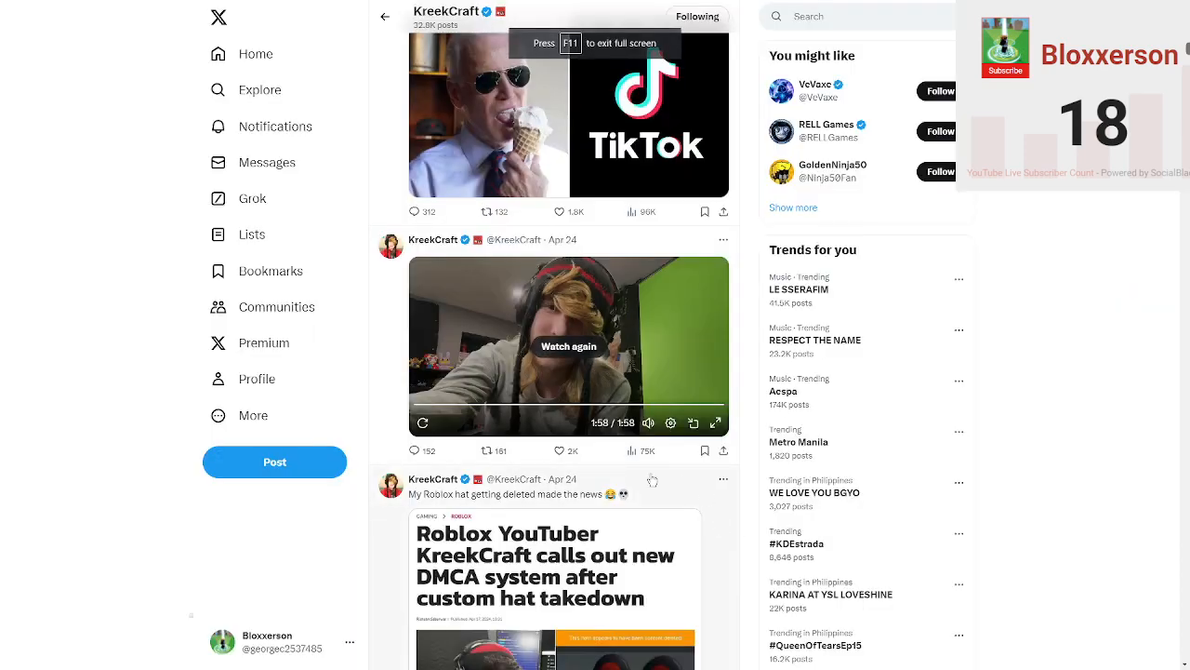
Open the video post, skim its replies, and return to the top of KreekCraft's profile.
left_click(568, 346)
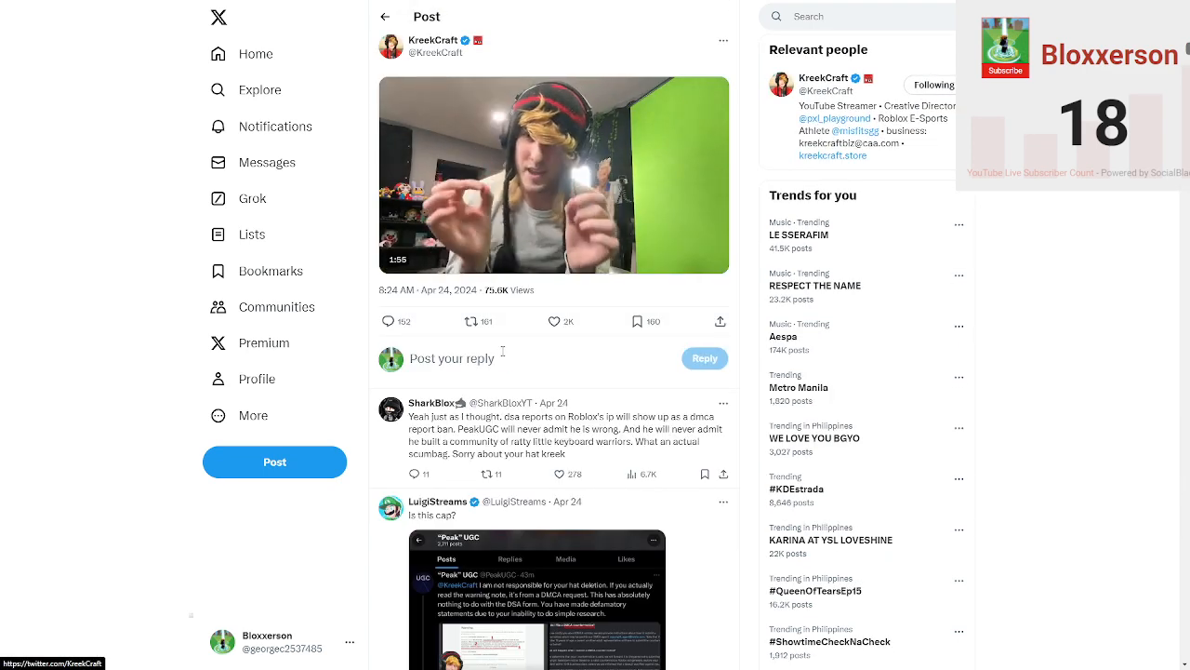
scroll("down", 3)
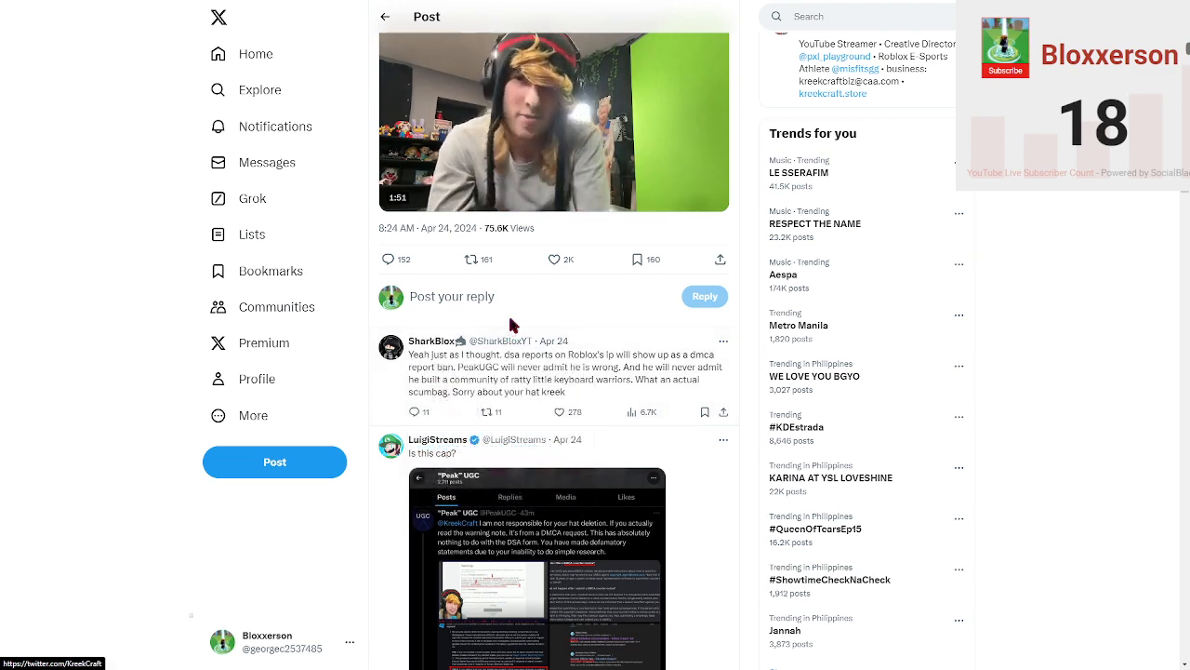
scroll("up", 3)
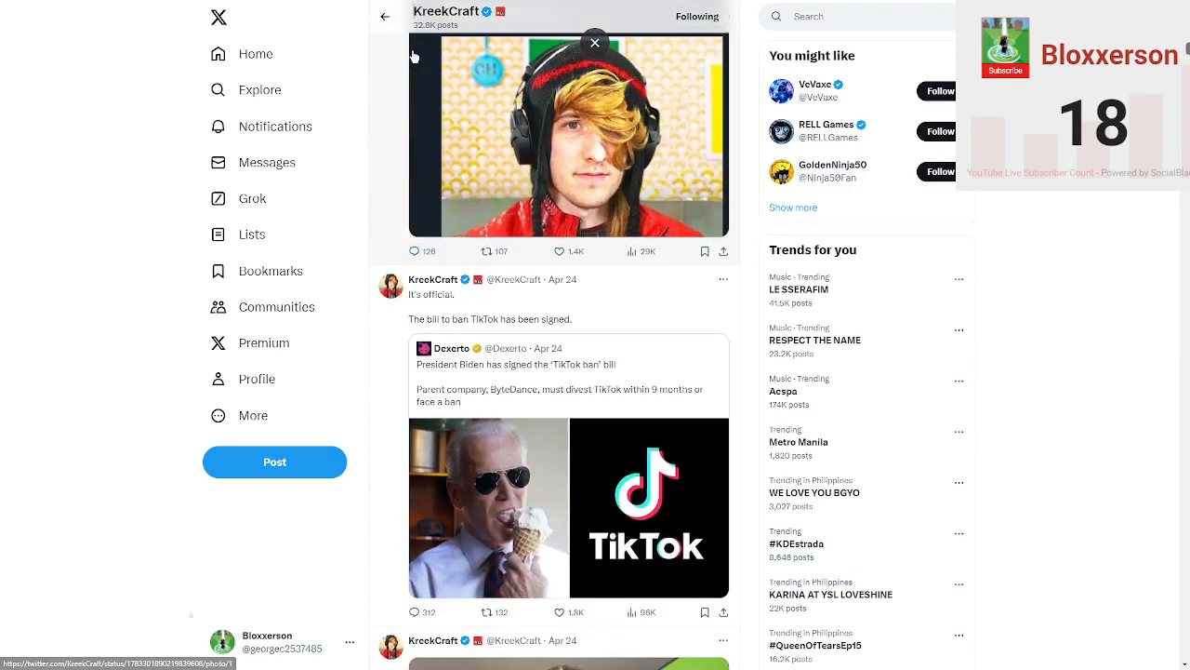
left_click(594, 43)
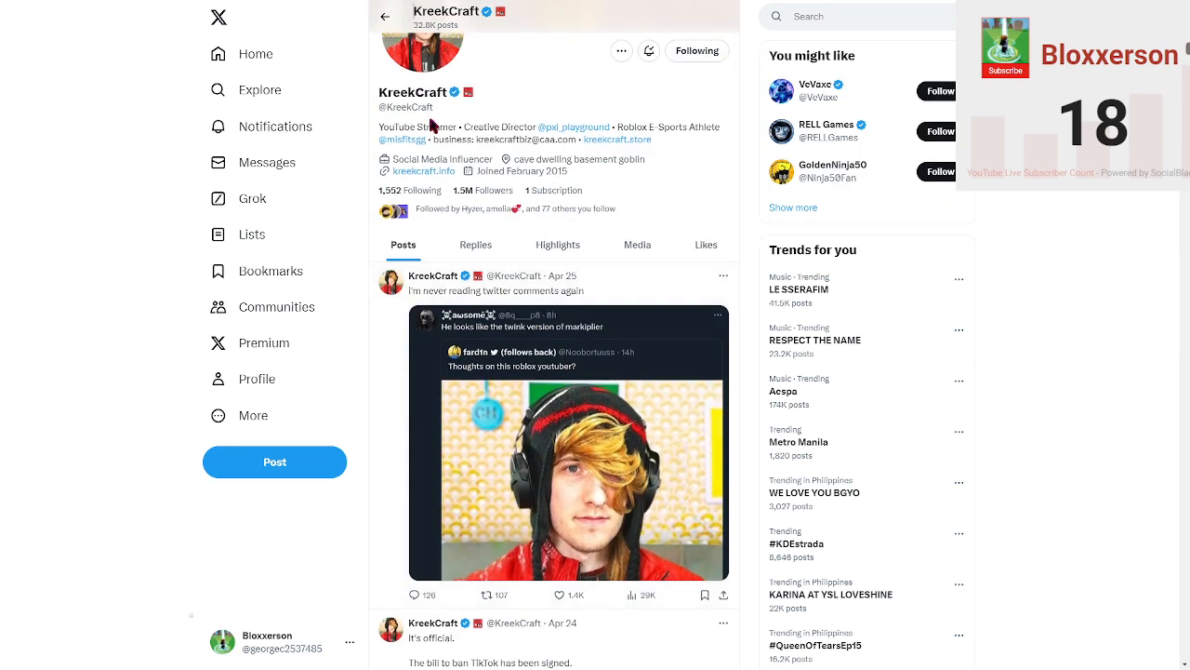
Go to the X home feed and scroll through it.
left_click(255, 53)
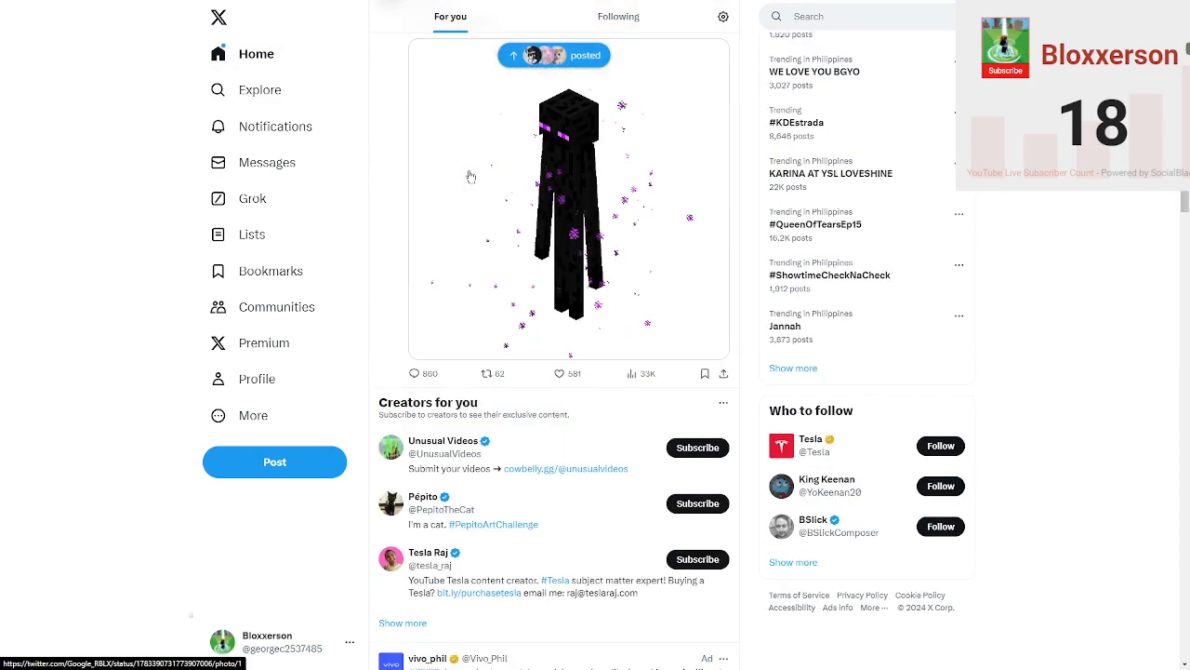
scroll("down", 3)
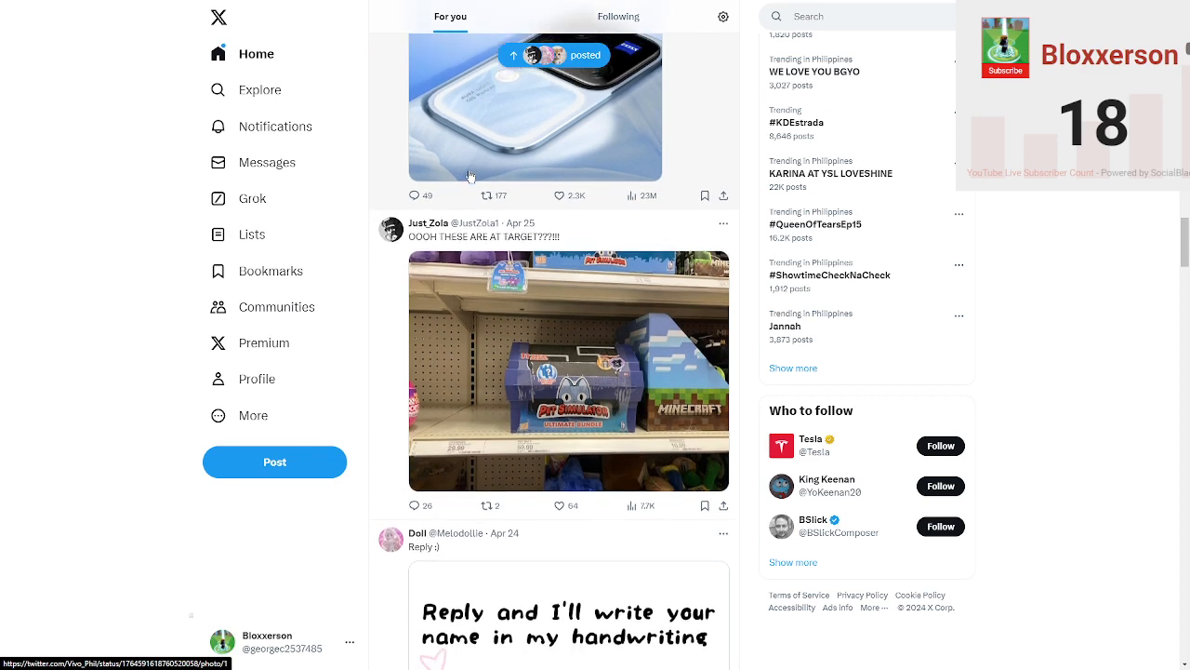
scroll("down", 3)
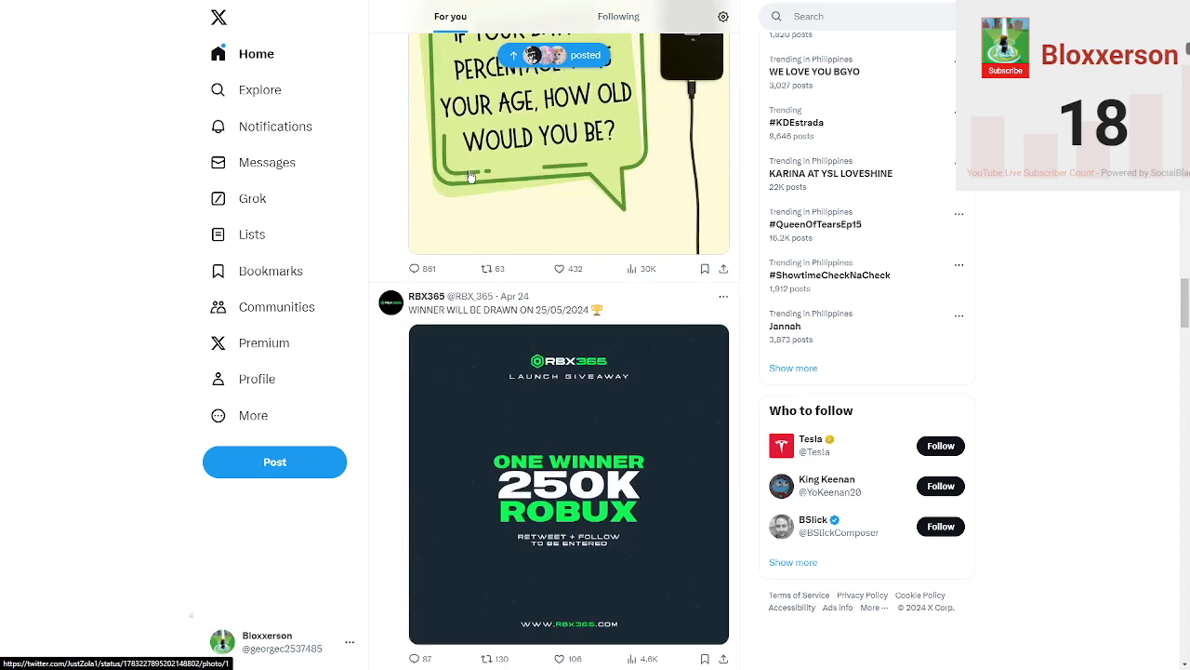
scroll("up", 3)
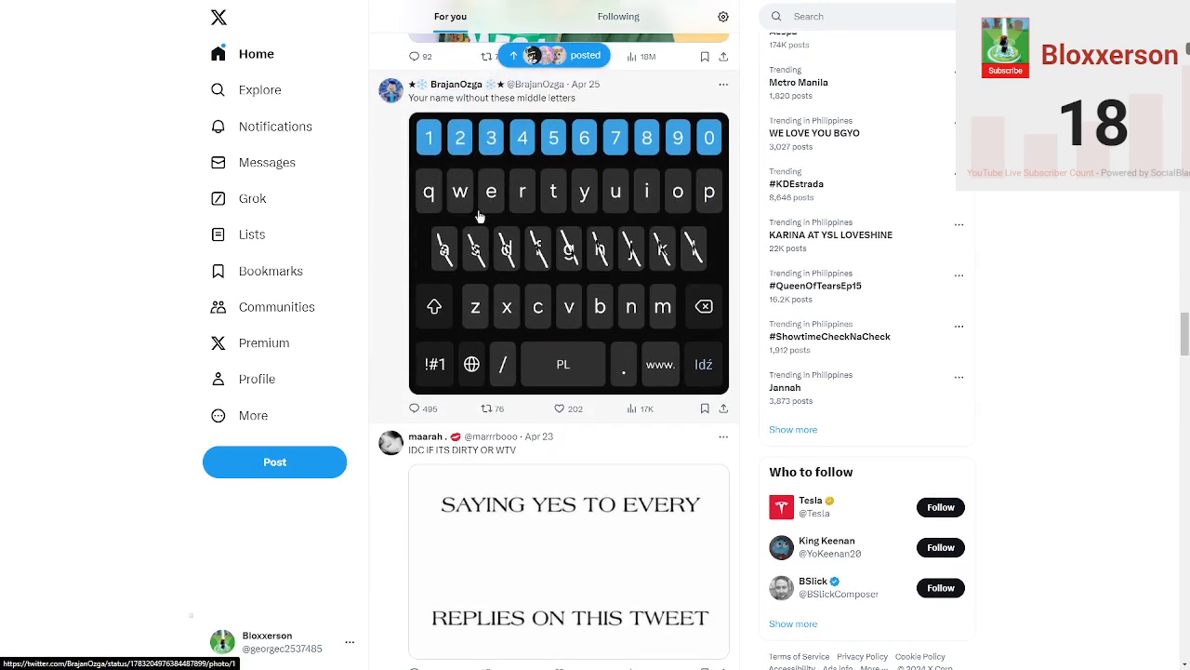
scroll("down", 3)
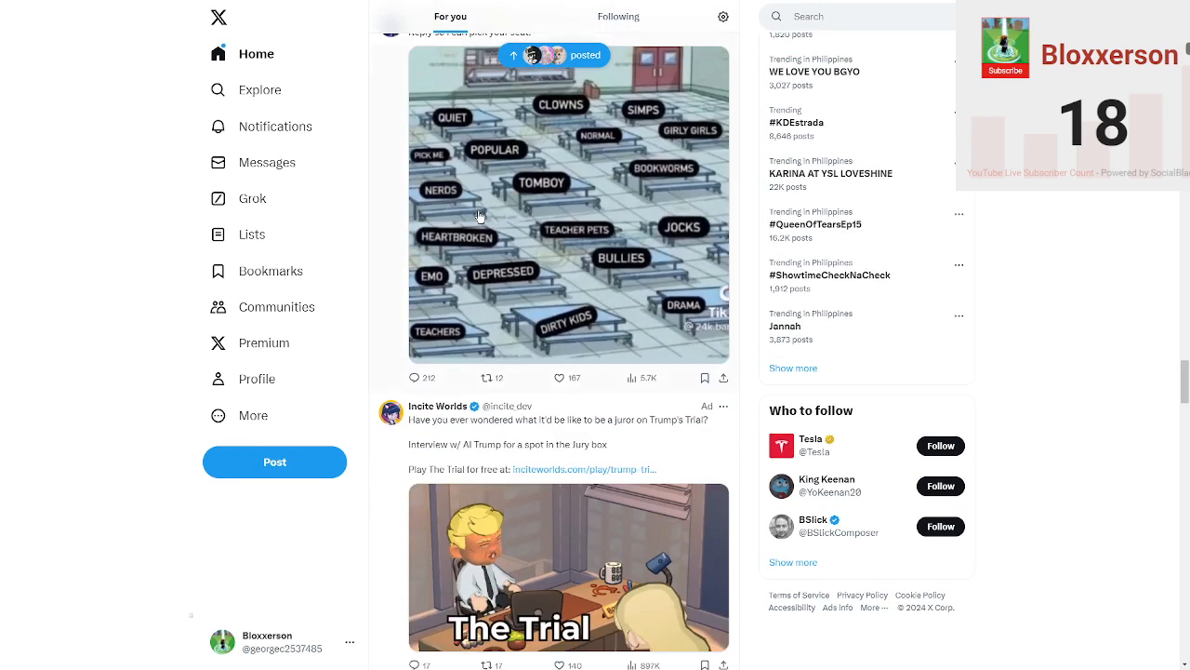
scroll("down", 3)
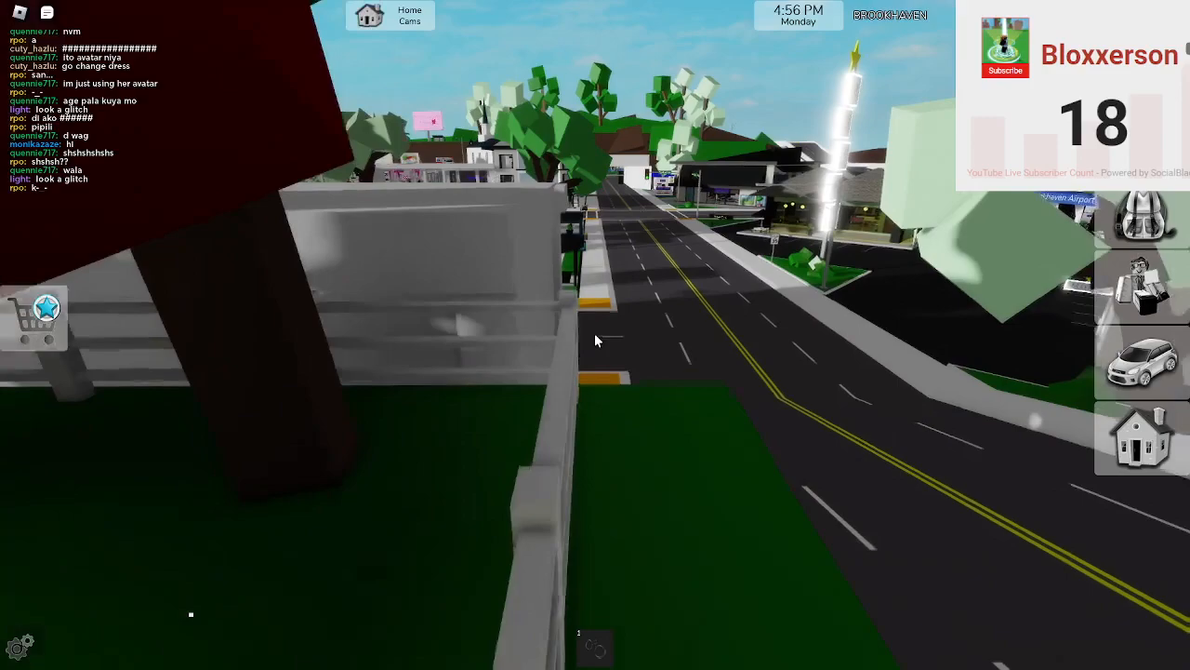
mouse_move(595, 341)
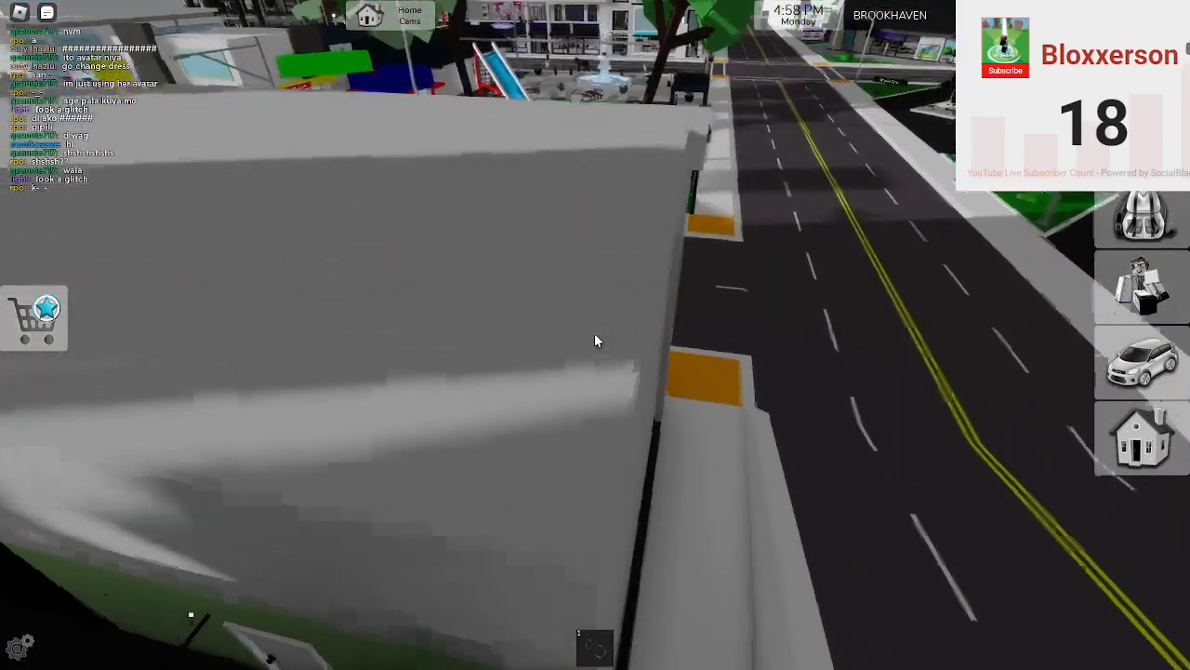